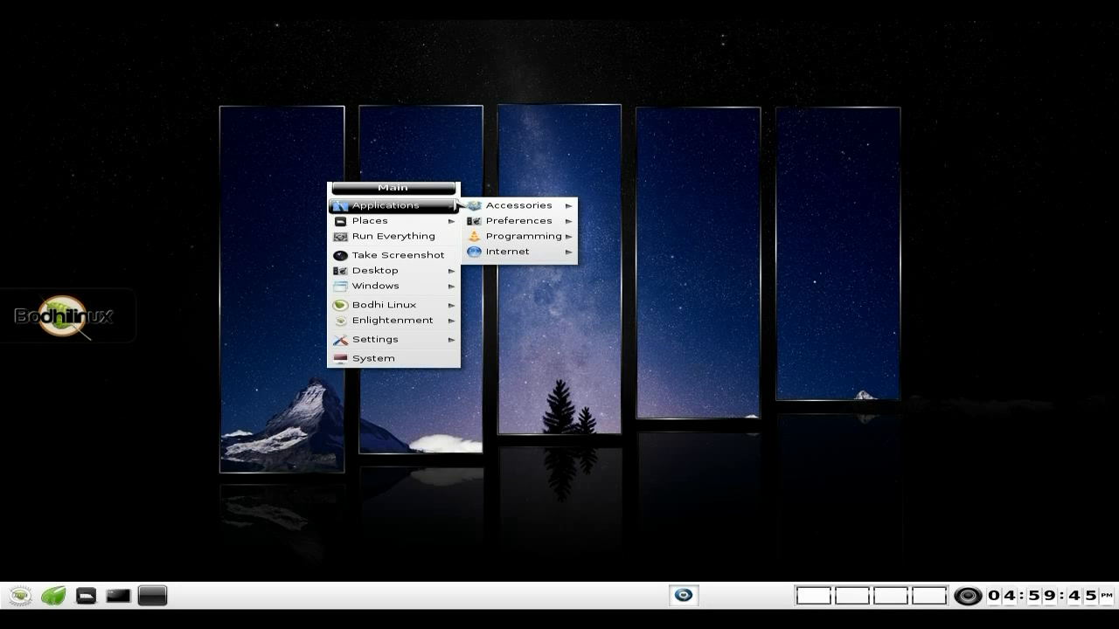
mouse_move(521, 204)
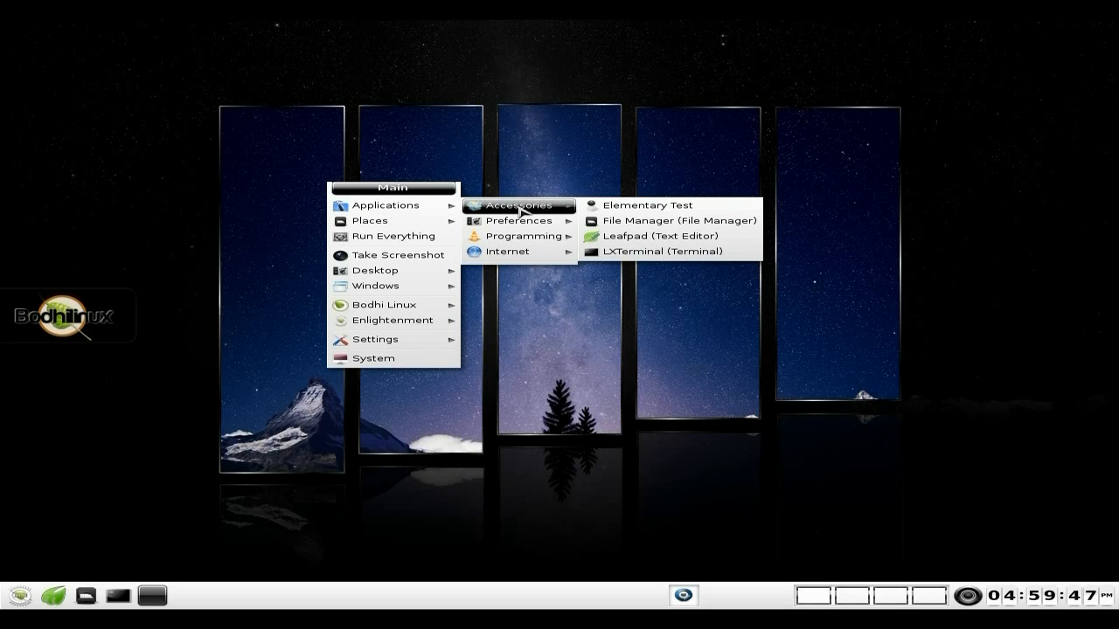
mouse_move(507, 251)
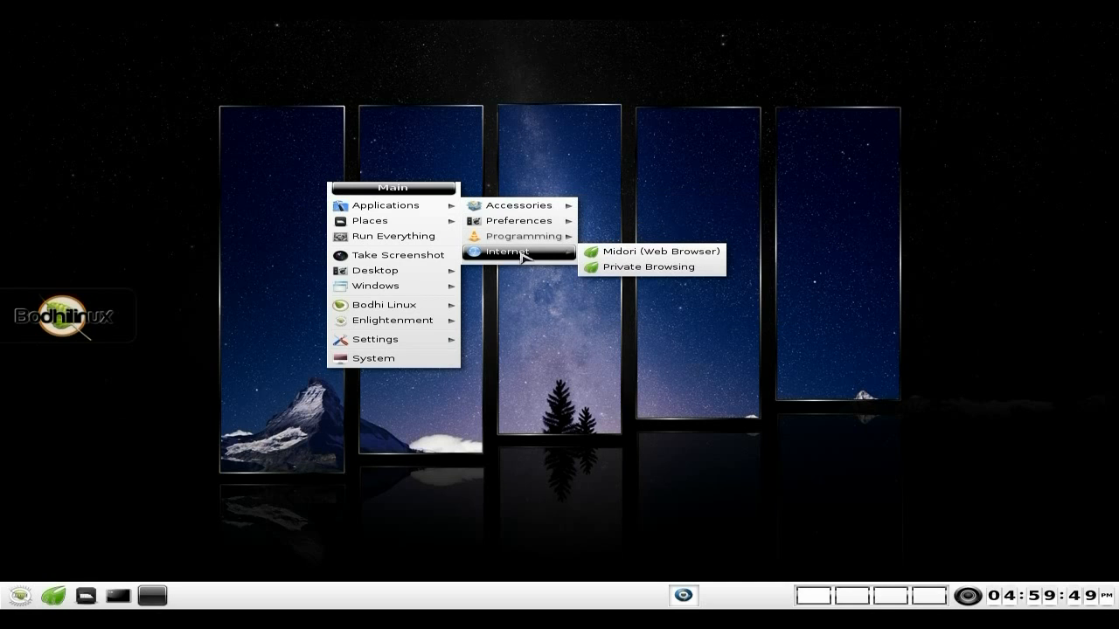
mouse_move(642, 252)
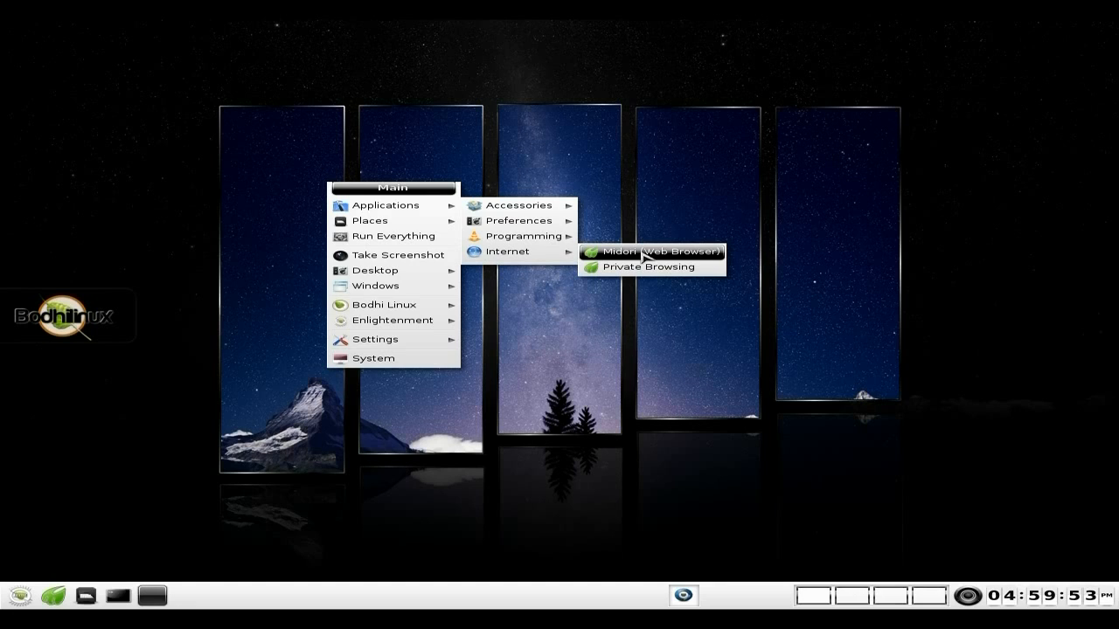
mouse_move(522, 236)
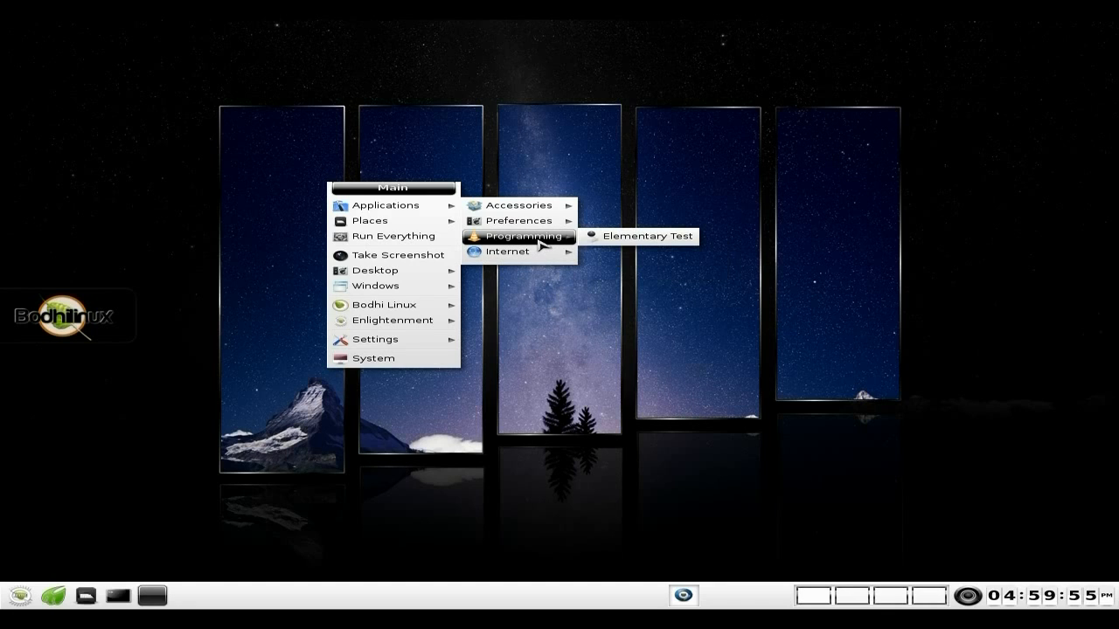
mouse_move(519, 220)
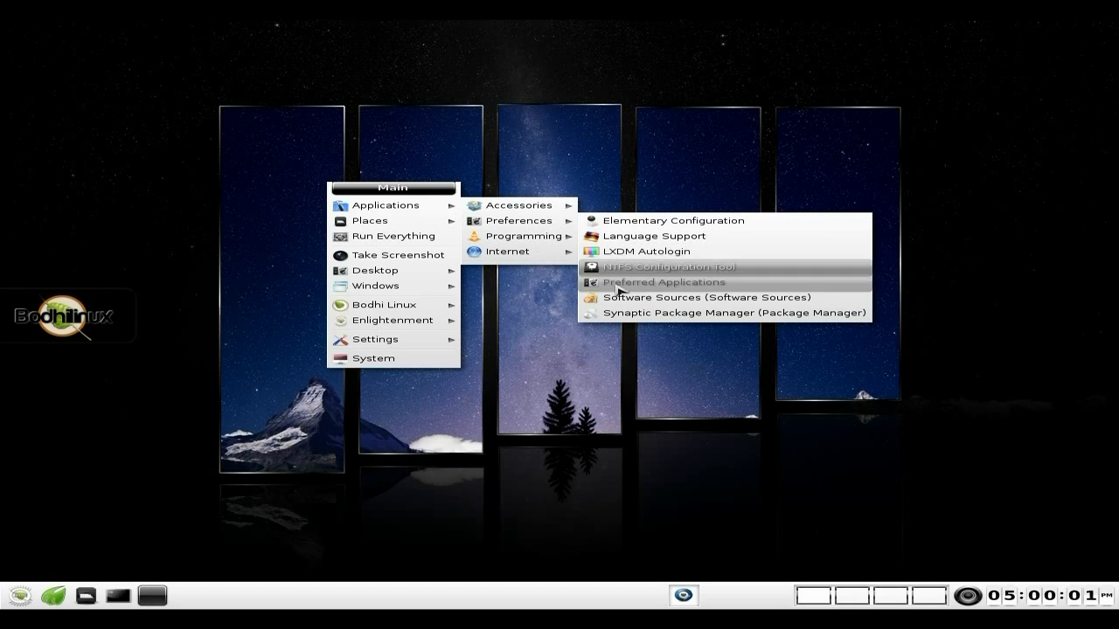
mouse_move(616, 313)
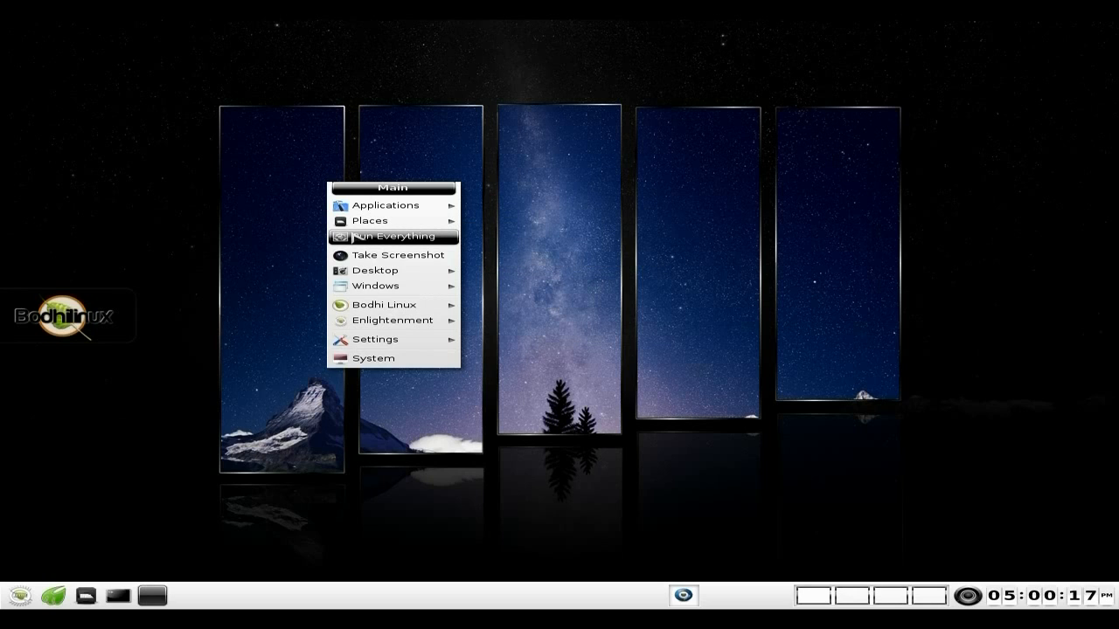
mouse_move(363, 254)
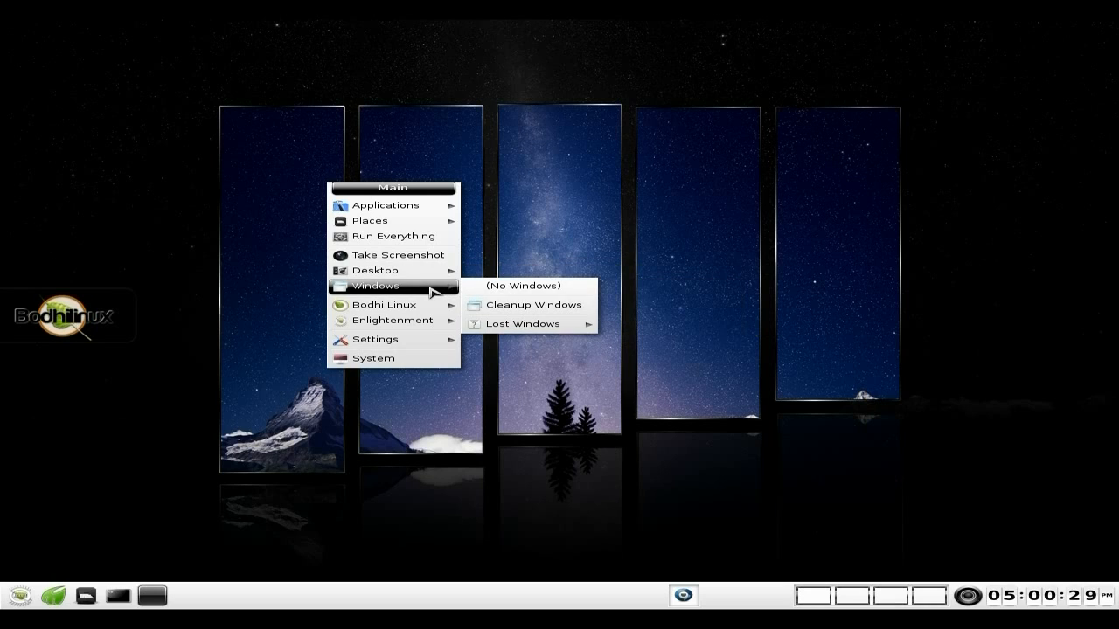
mouse_move(411, 304)
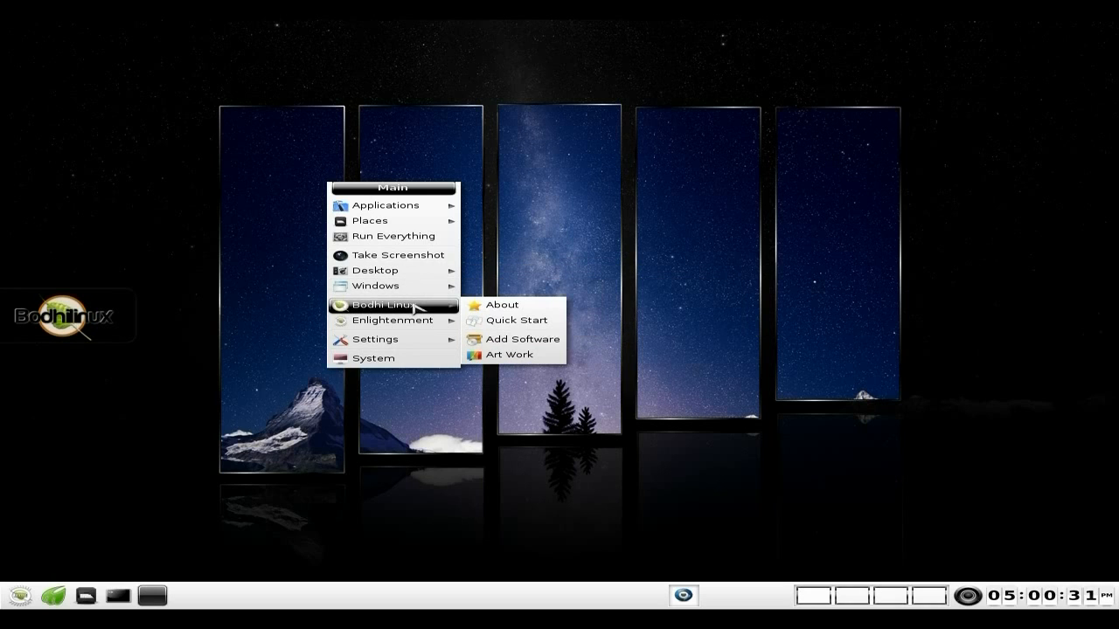
mouse_move(503, 305)
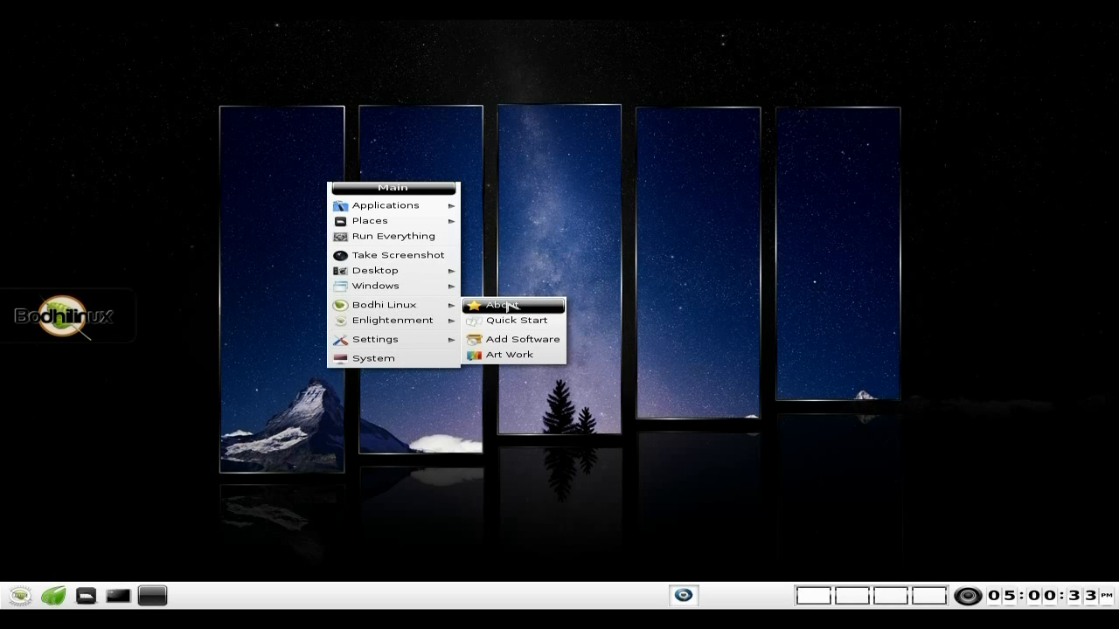
Open the About Bodhi Linux information from the Enlightenment main menu
left_click(500, 304)
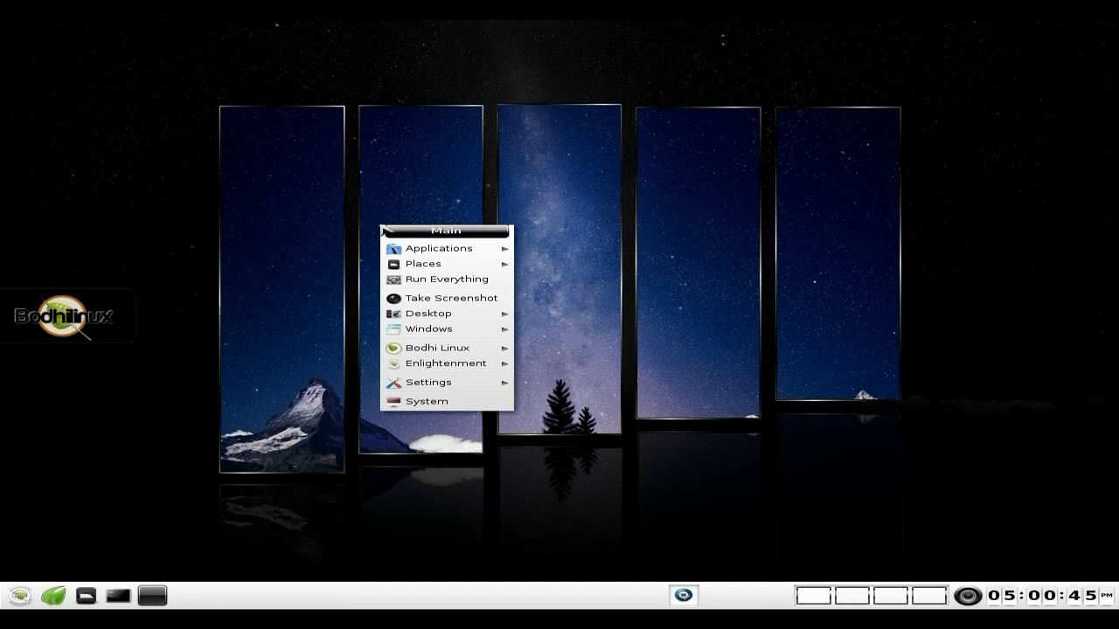
mouse_move(438, 348)
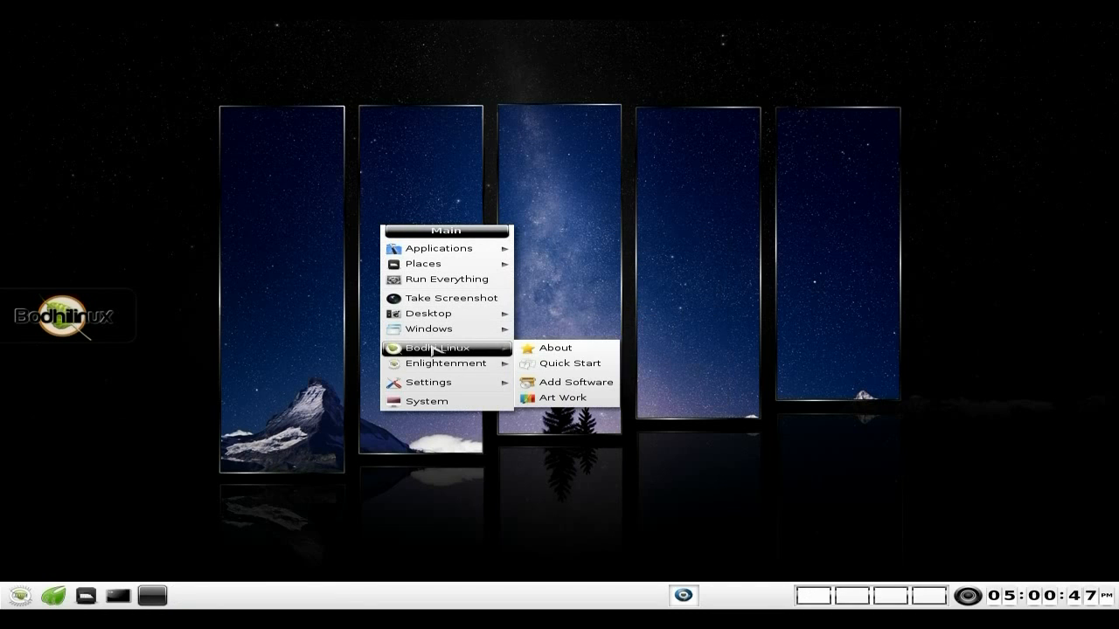
mouse_move(575, 382)
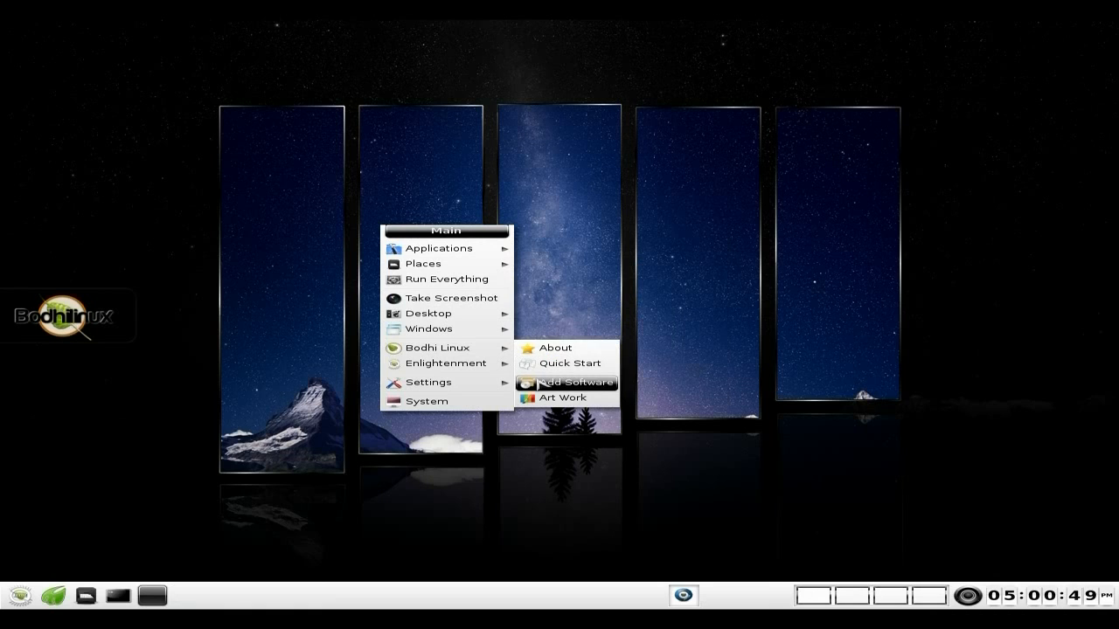
mouse_move(562, 365)
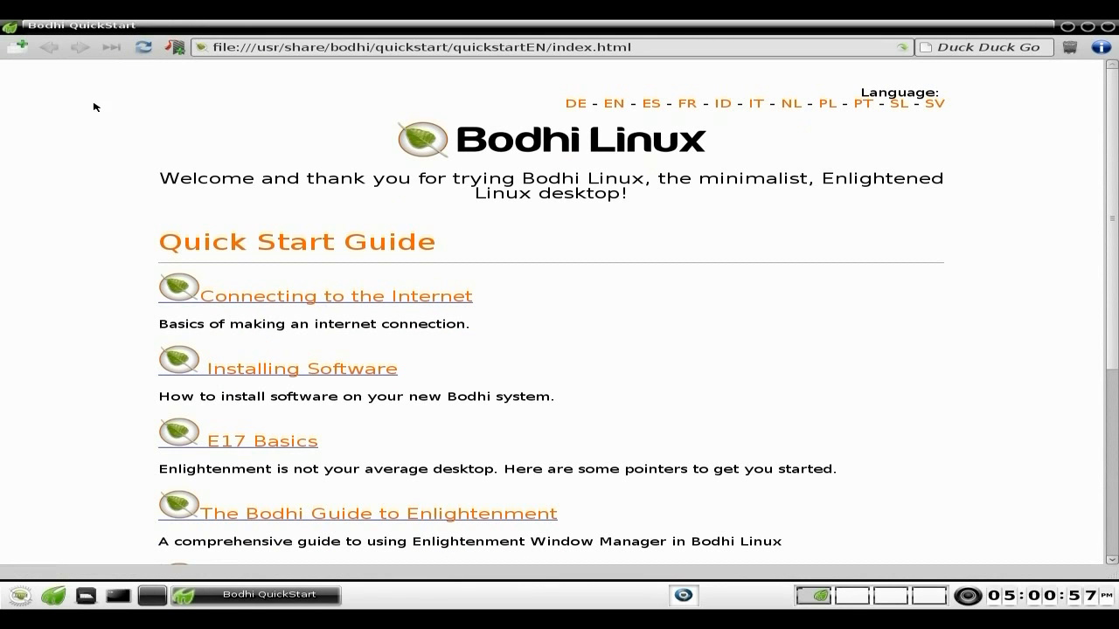
mouse_move(782, 213)
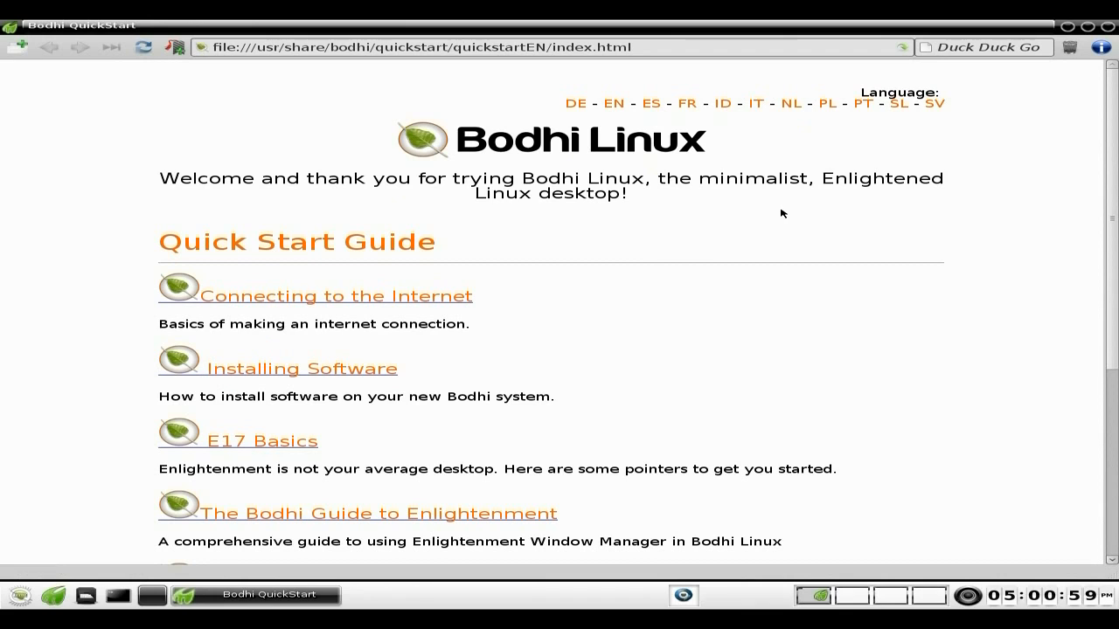
mouse_move(790, 243)
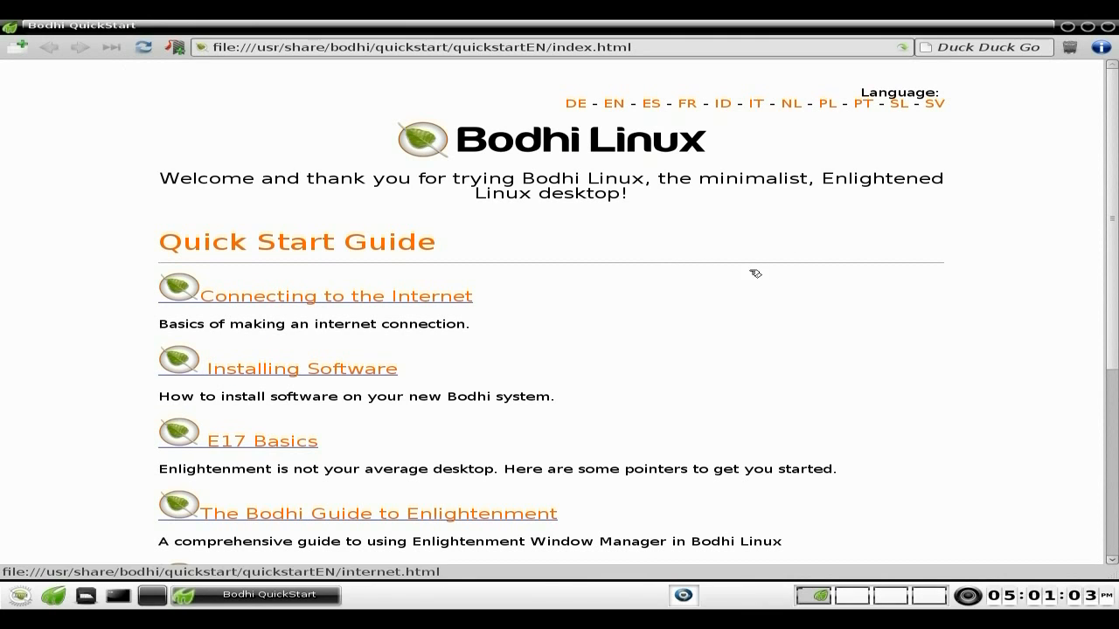
mouse_move(762, 276)
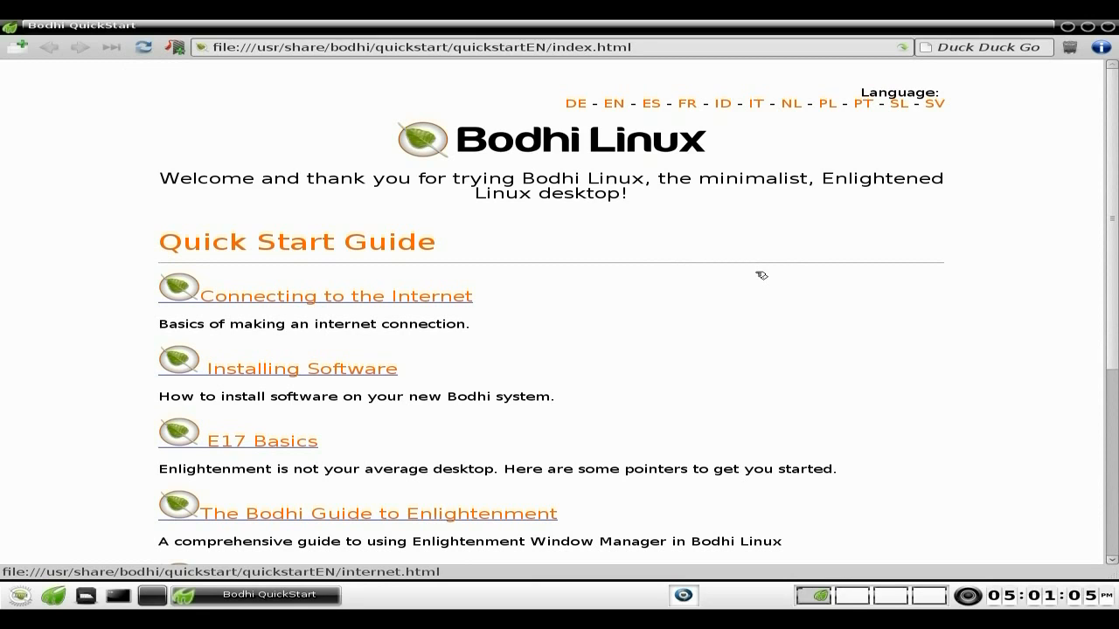
mouse_move(751, 279)
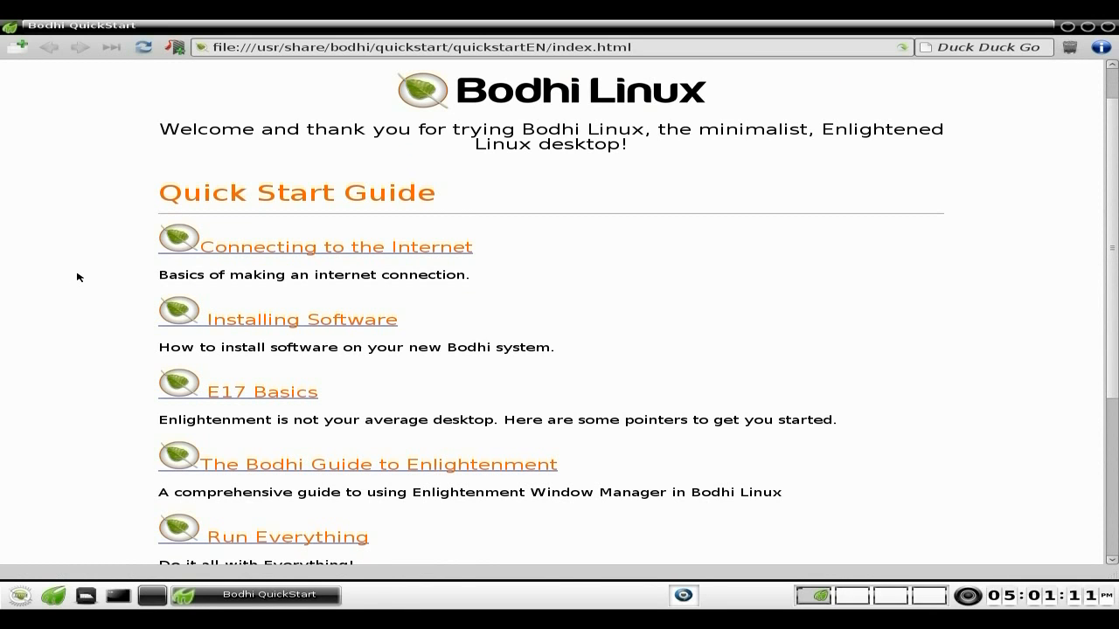
scroll("down", 3)
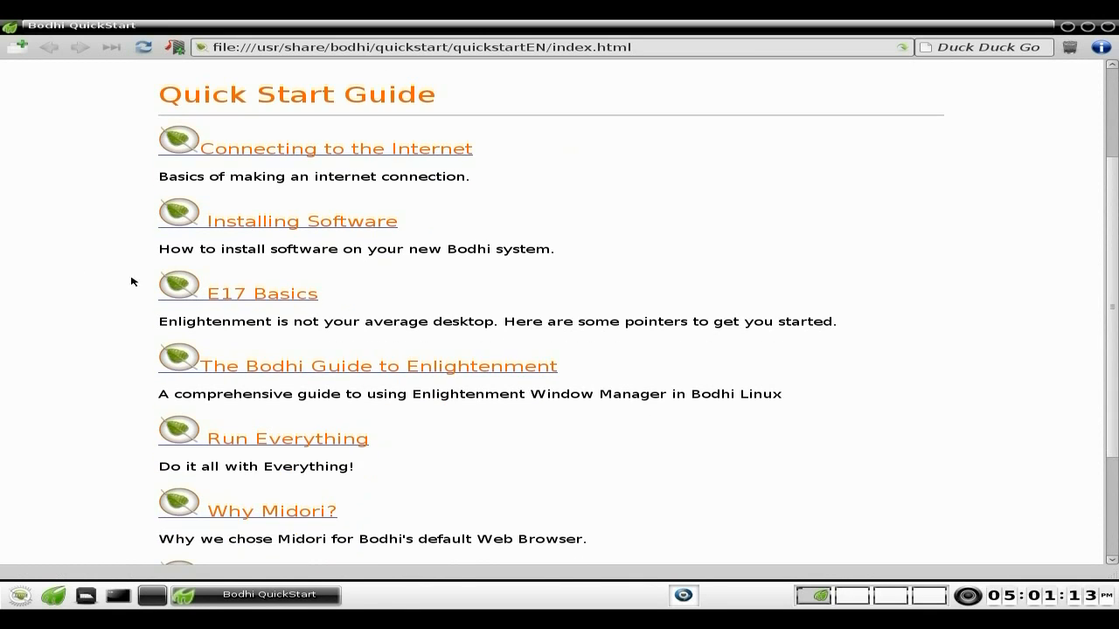
mouse_move(279, 299)
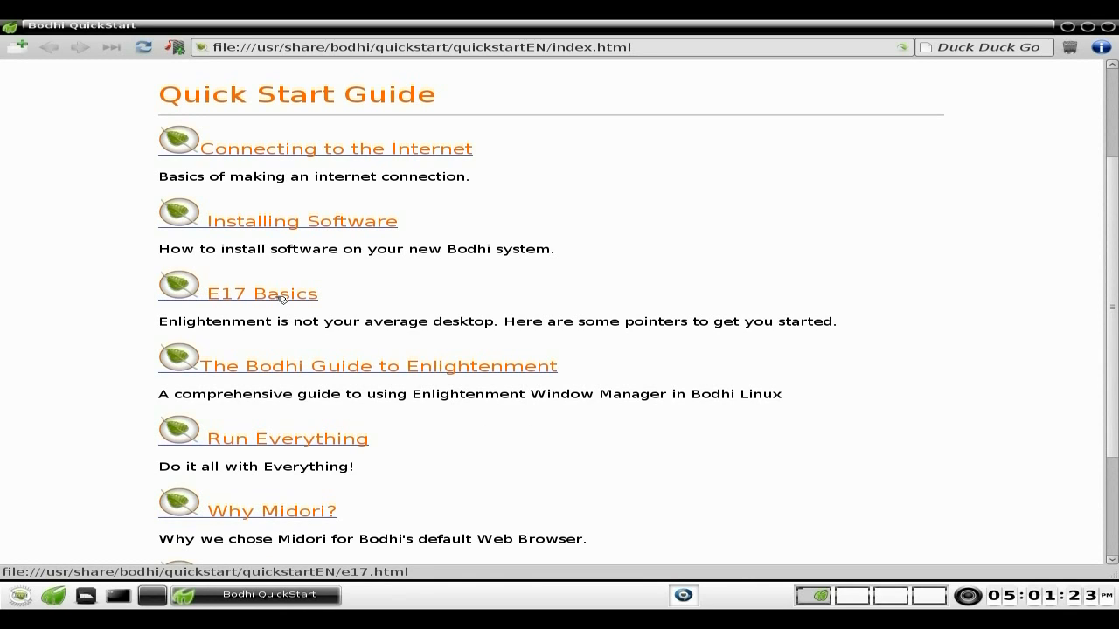
mouse_move(225, 313)
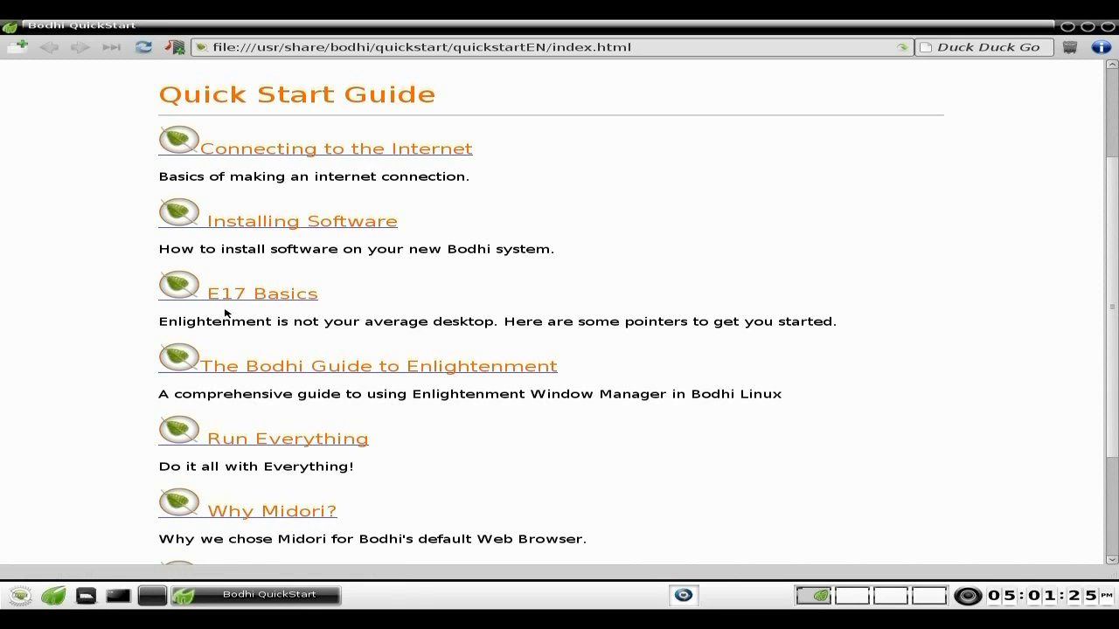
scroll("down", 3)
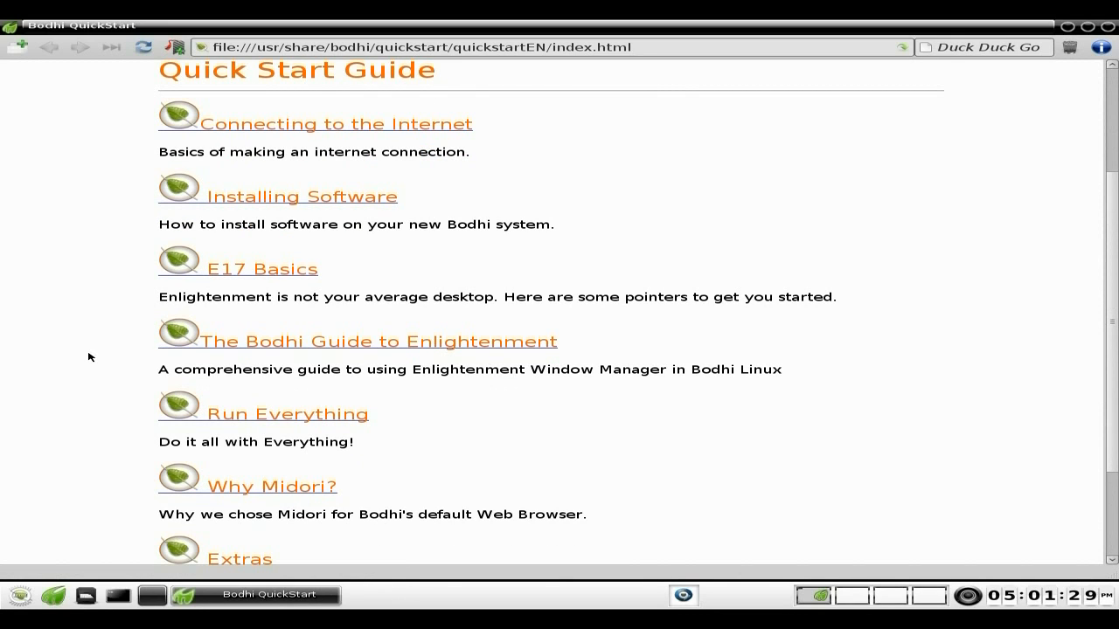
scroll("down", 3)
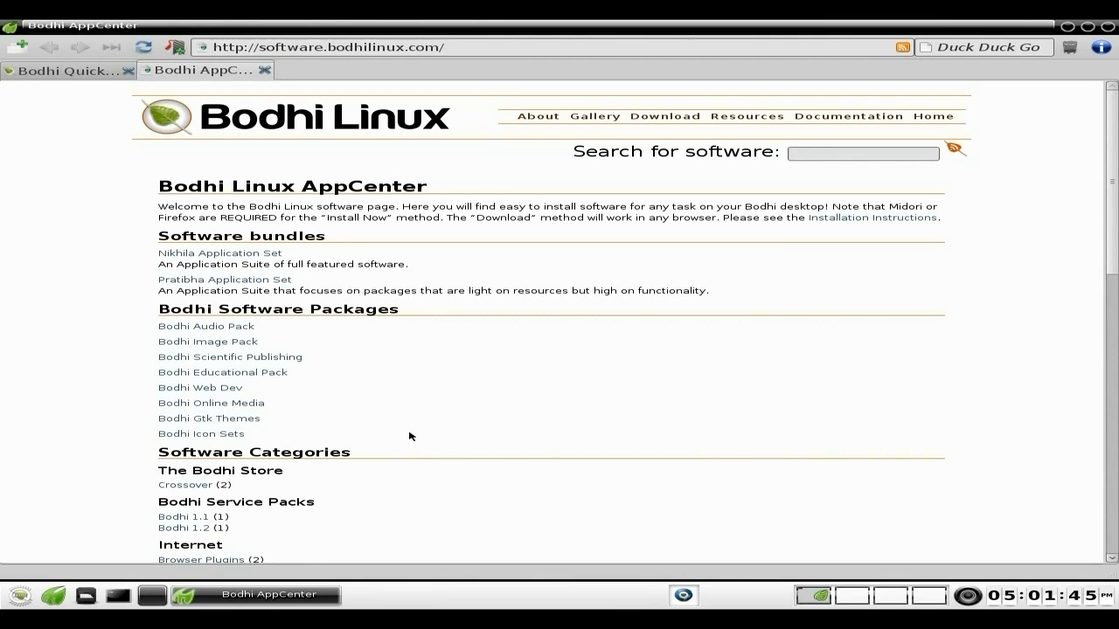
mouse_move(391, 235)
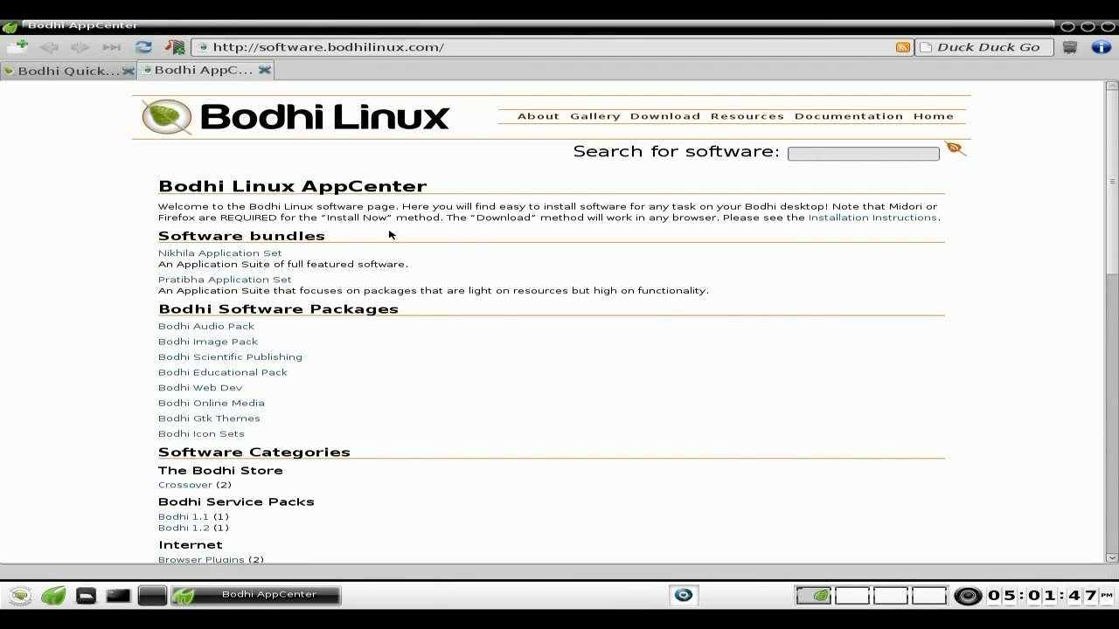
mouse_move(709, 412)
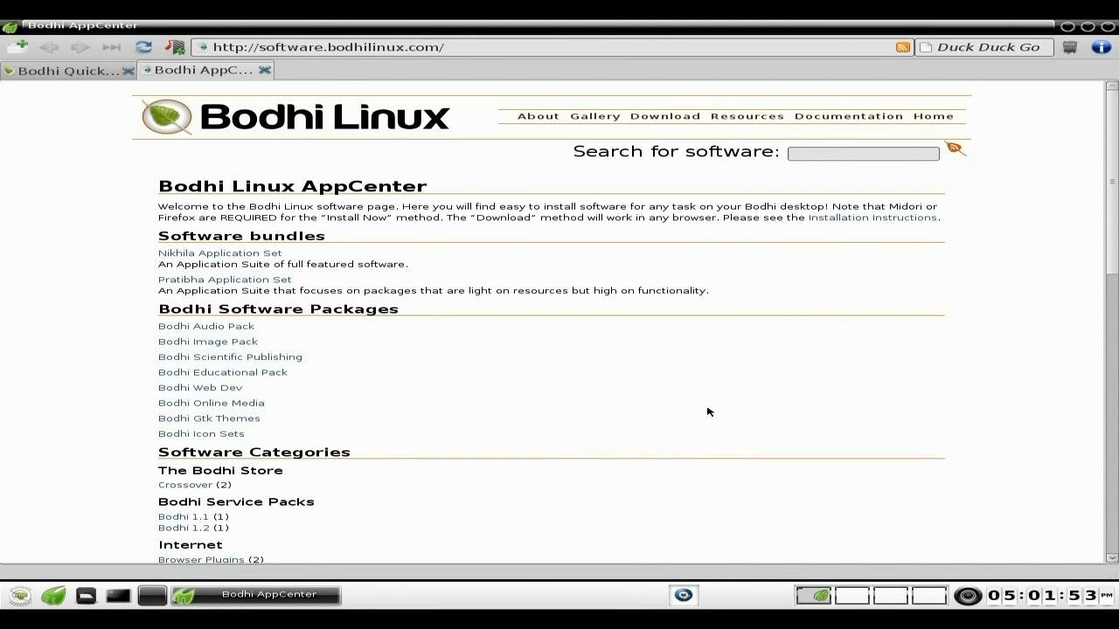
View the Bodhi Audio Pack details page, then return to the AppCenter home page
scroll("down", 3)
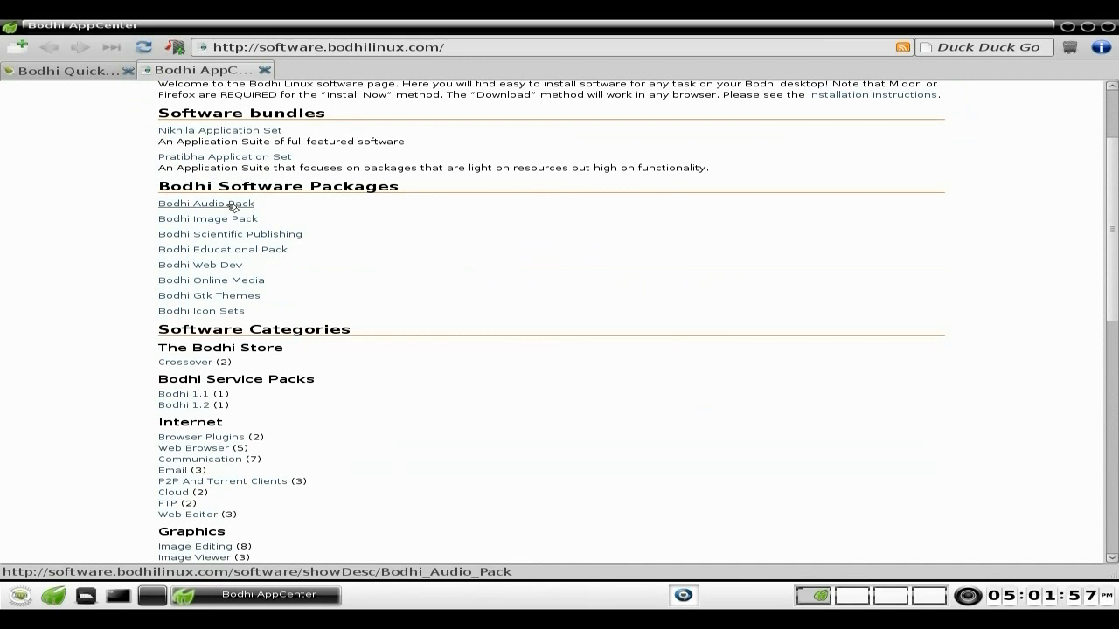
left_click(205, 203)
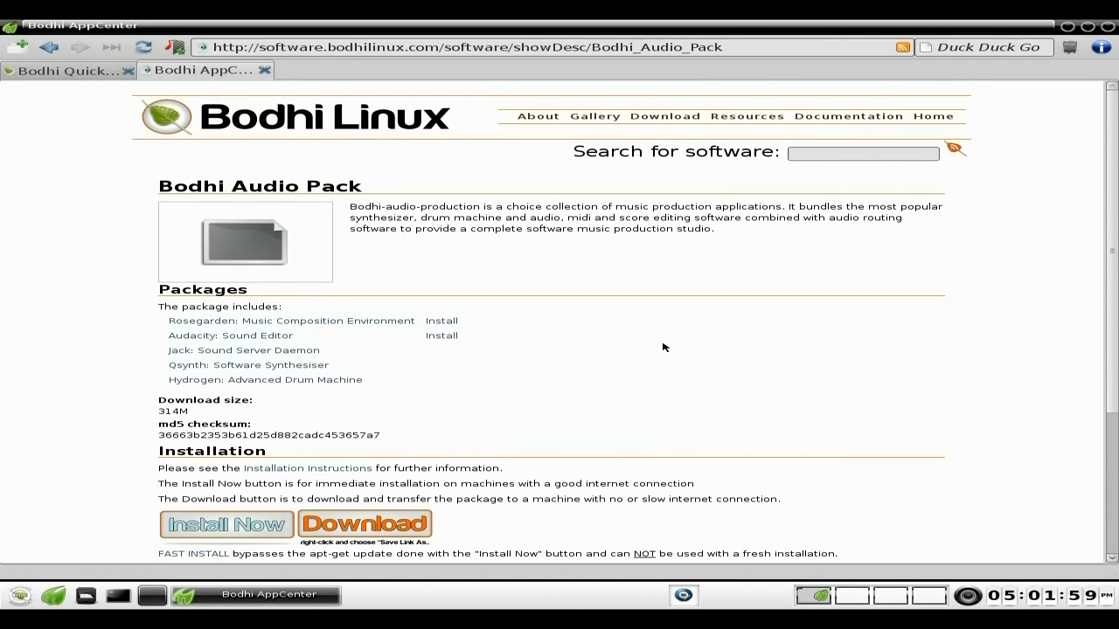
scroll("down", 3)
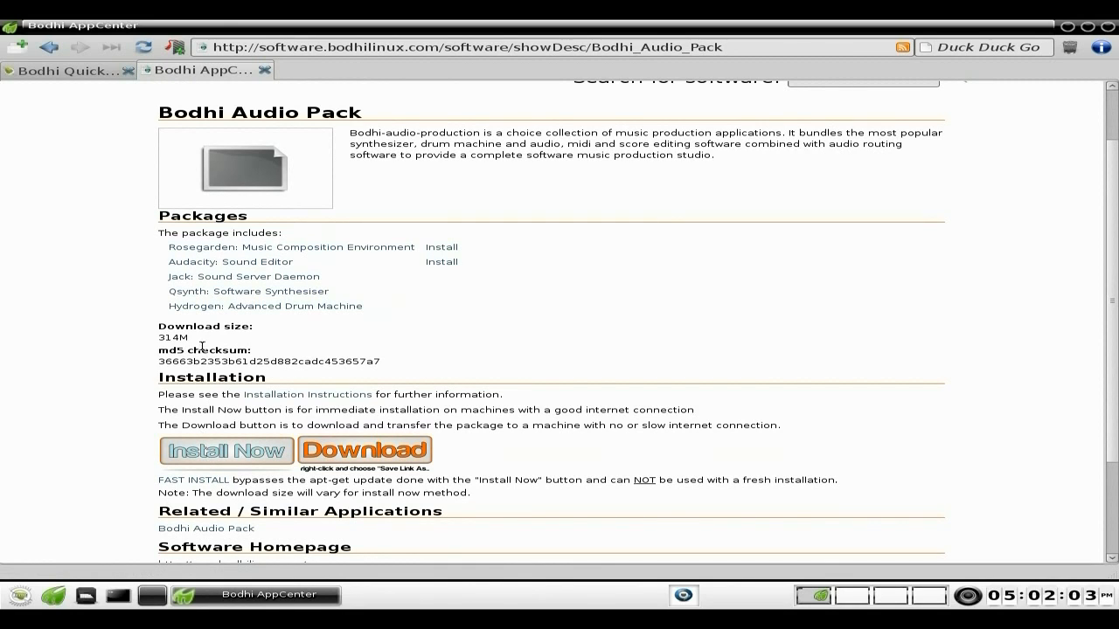
mouse_move(446, 333)
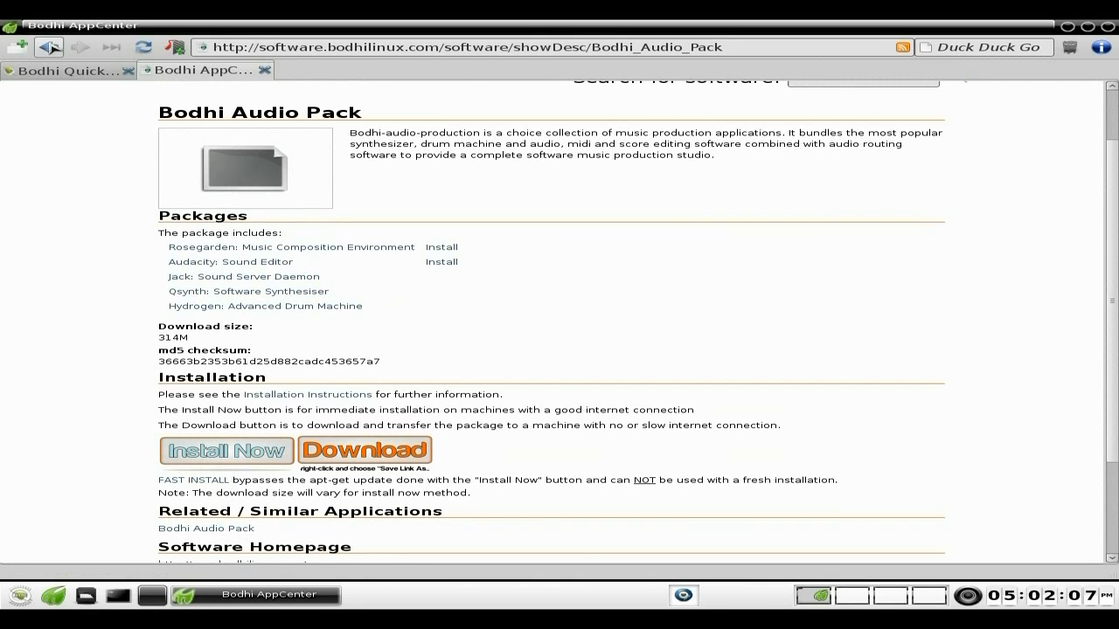
left_click(50, 48)
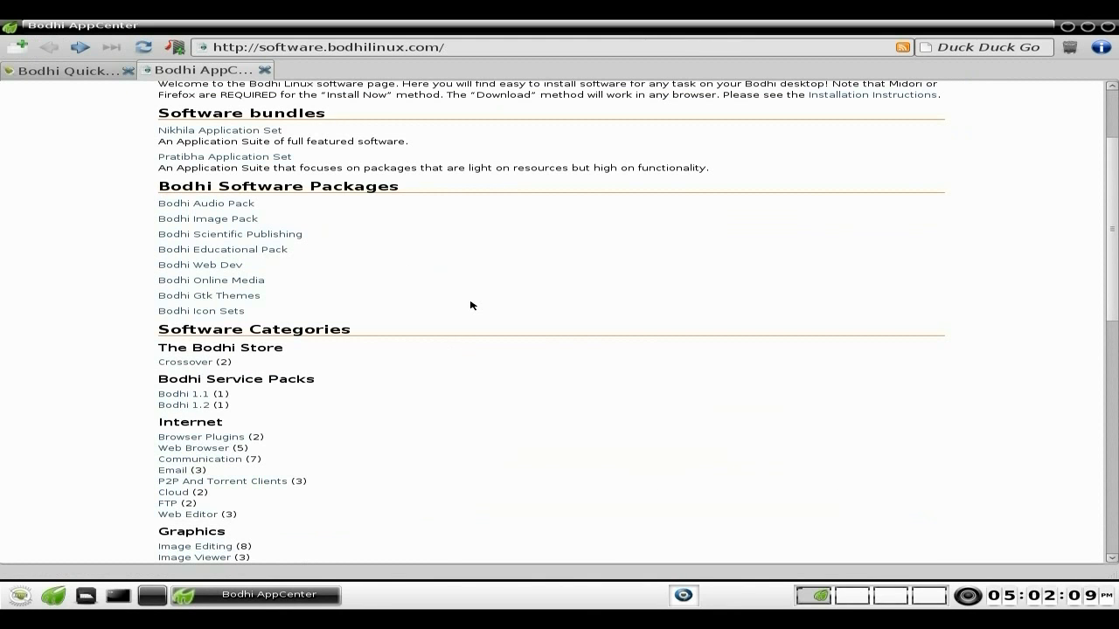
Browse the Web Browser and Word Processor categories to reach the AbiWord page
scroll("down", 3)
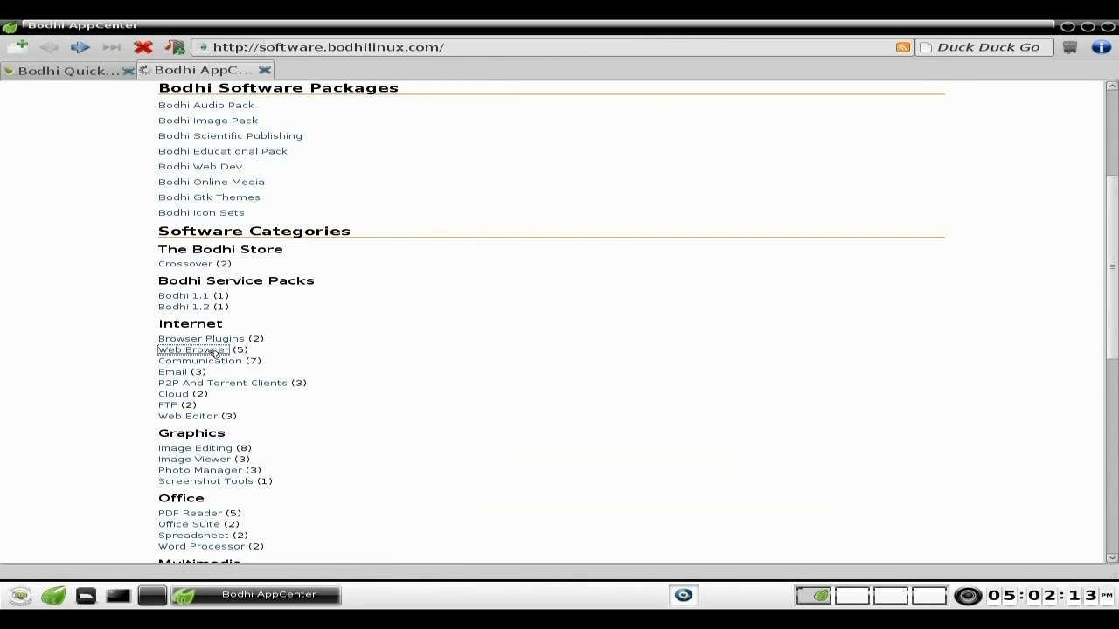
left_click(187, 350)
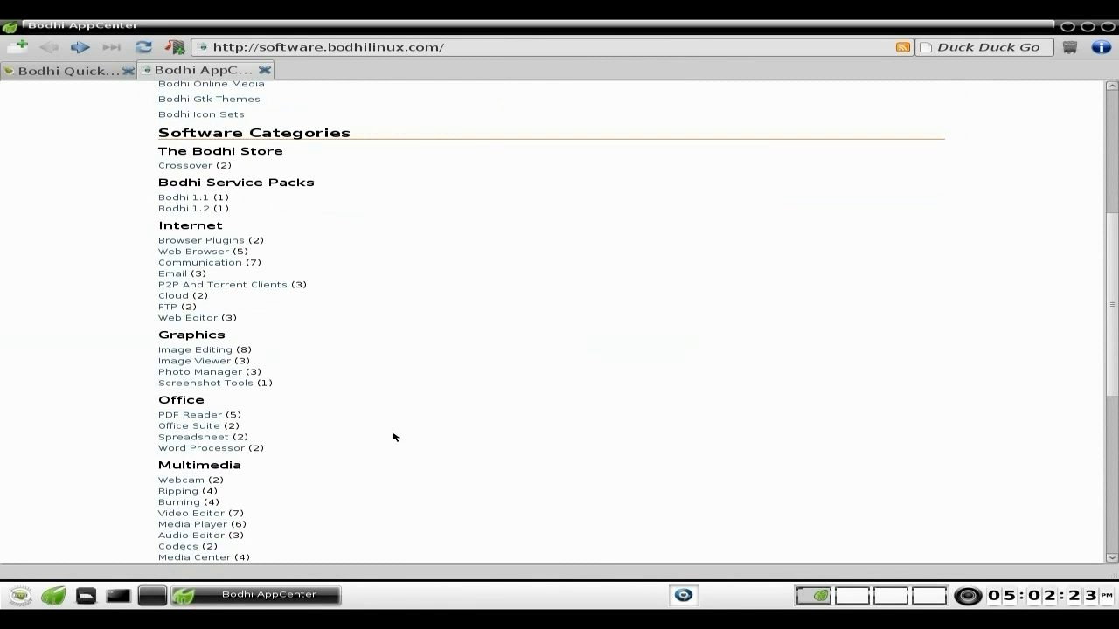
mouse_move(208, 454)
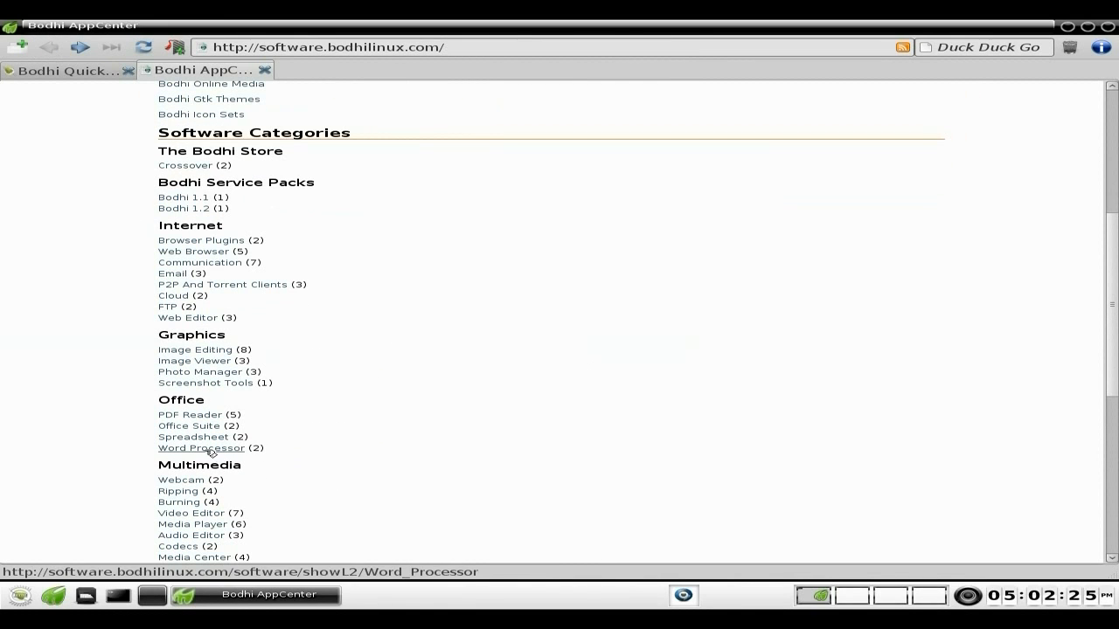
left_click(199, 448)
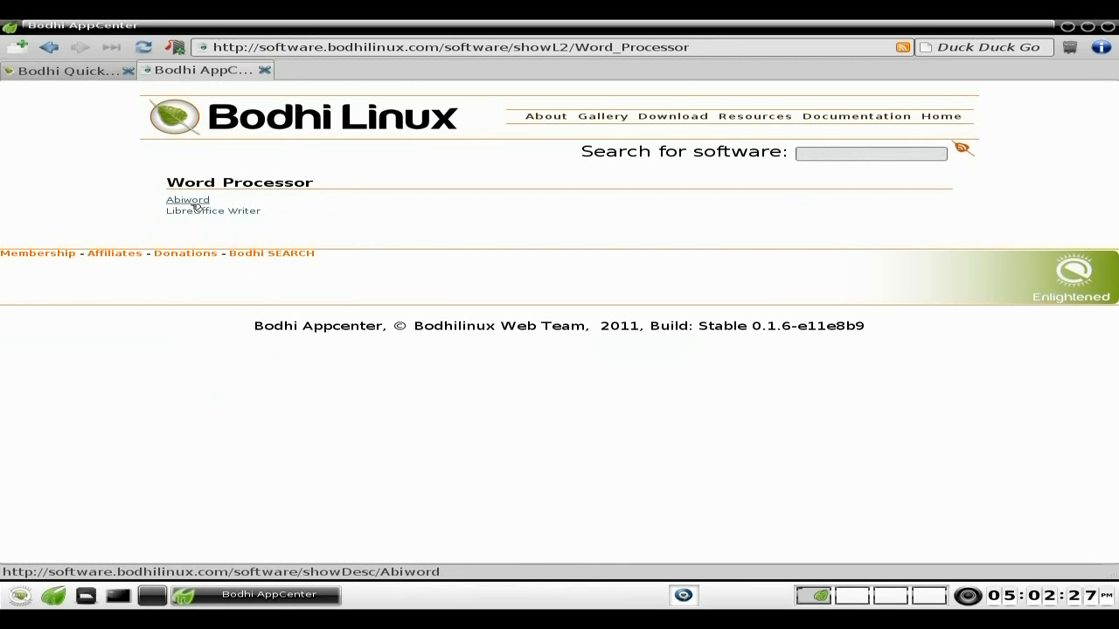
left_click(187, 199)
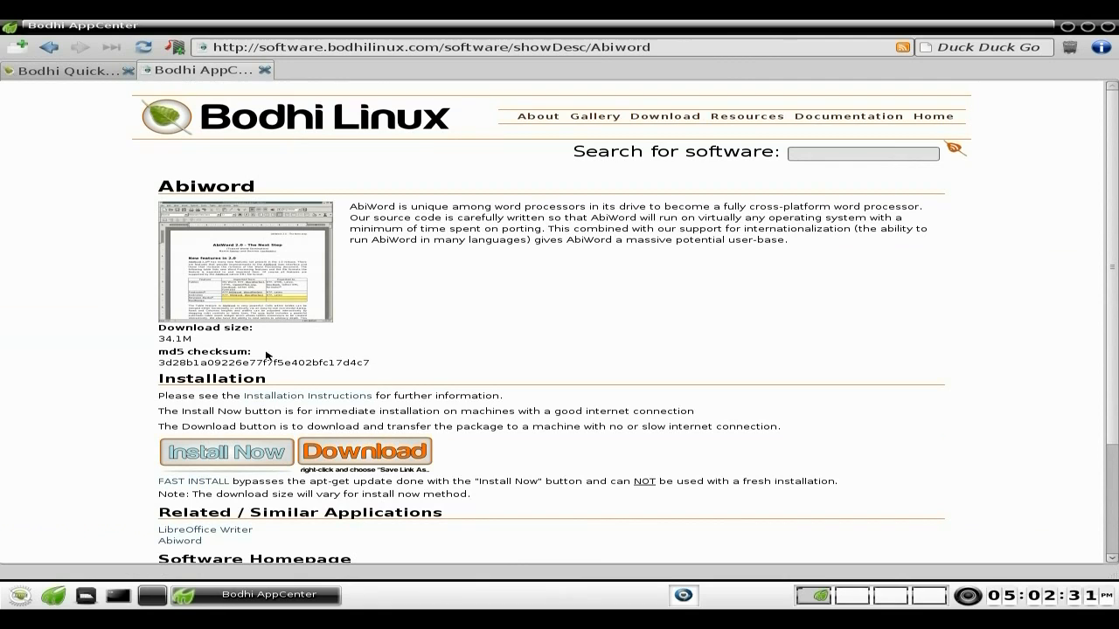
mouse_move(266, 388)
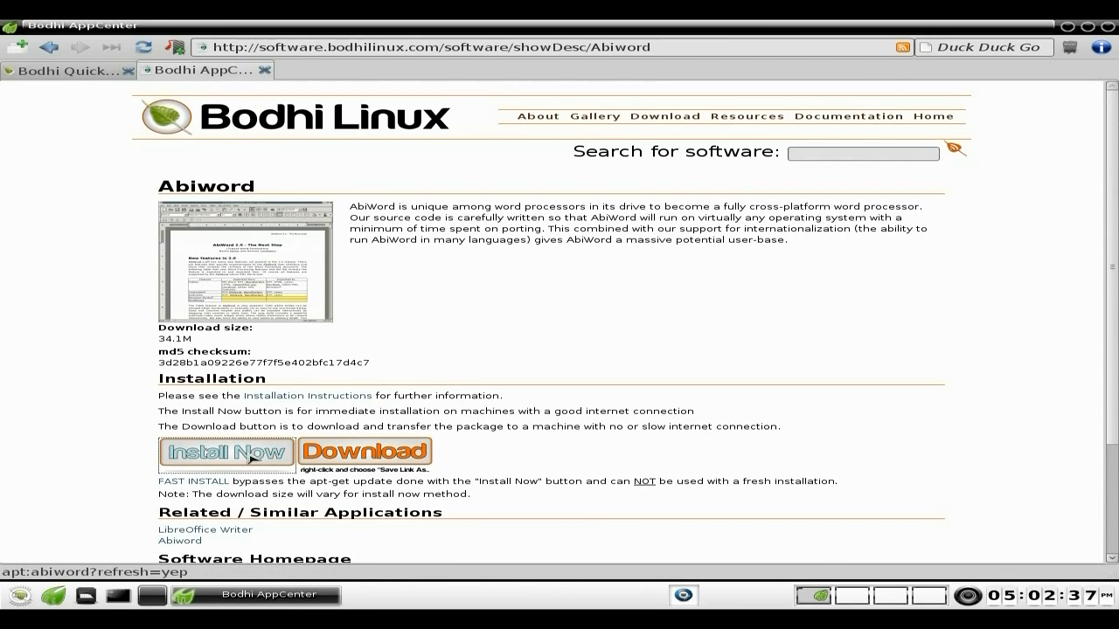
Start the AbiWord install and submit the administrator password, retrying after the rejection
left_click(227, 452)
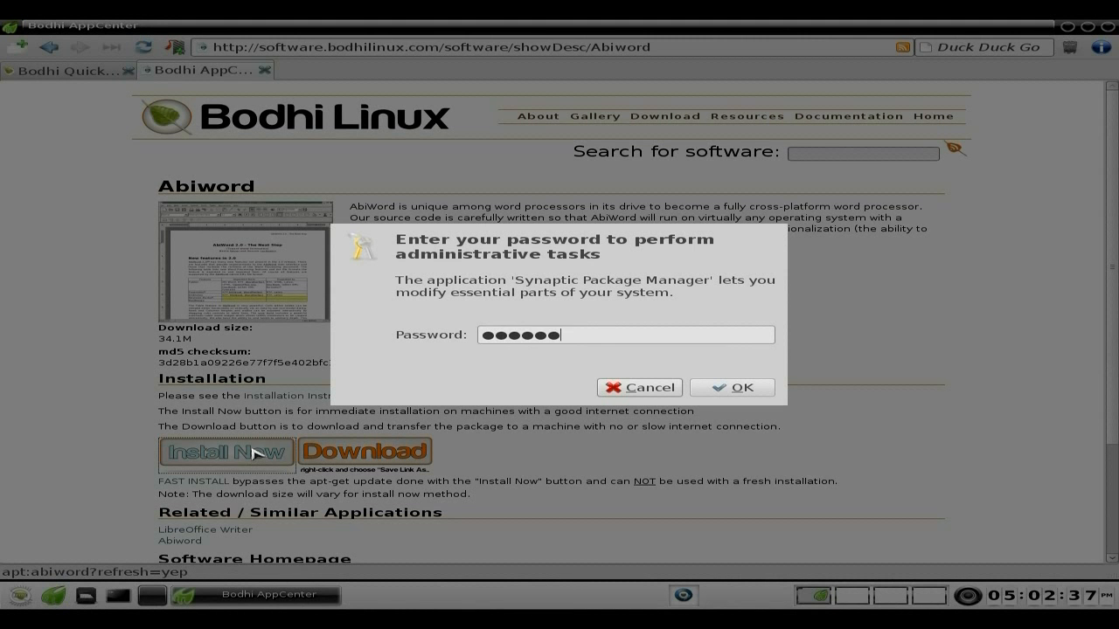
left_click(733, 387)
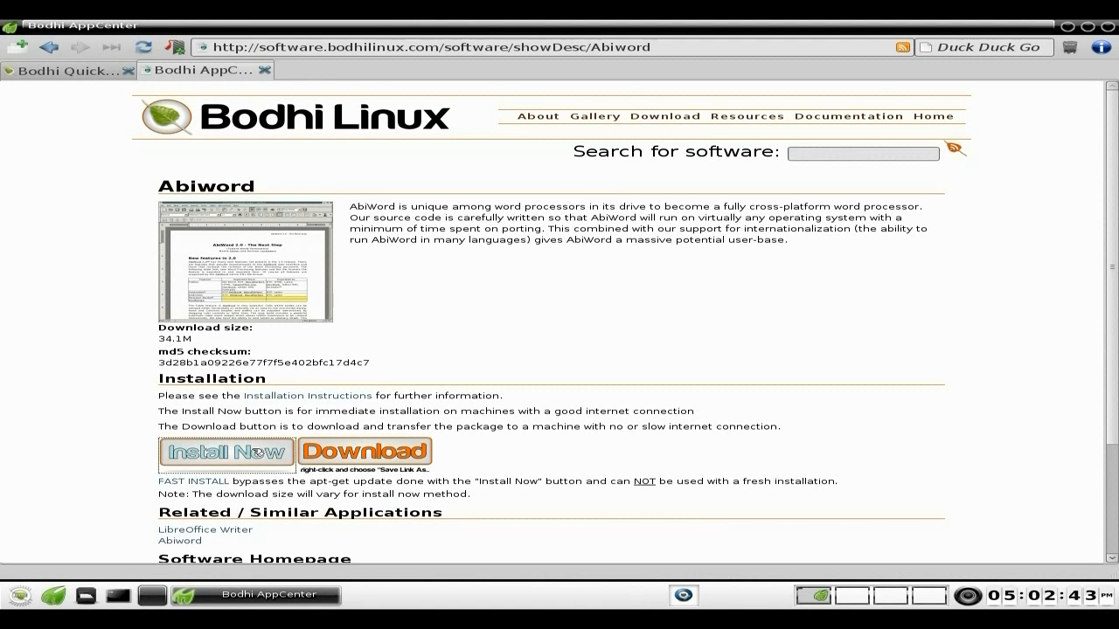
left_click(226, 452)
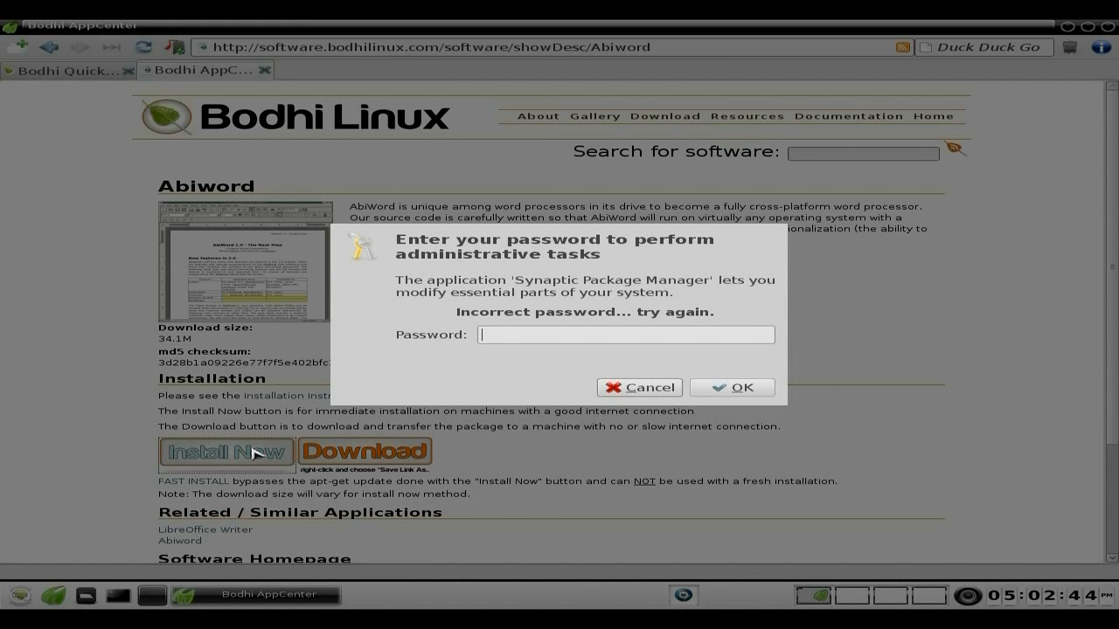
type("password")
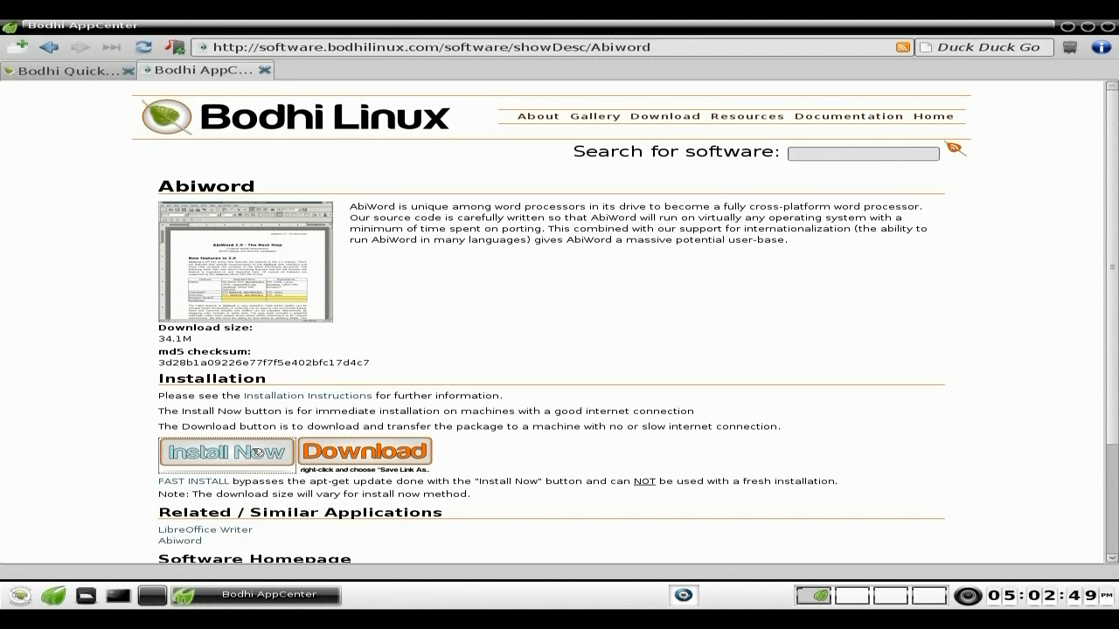
left_click(226, 452)
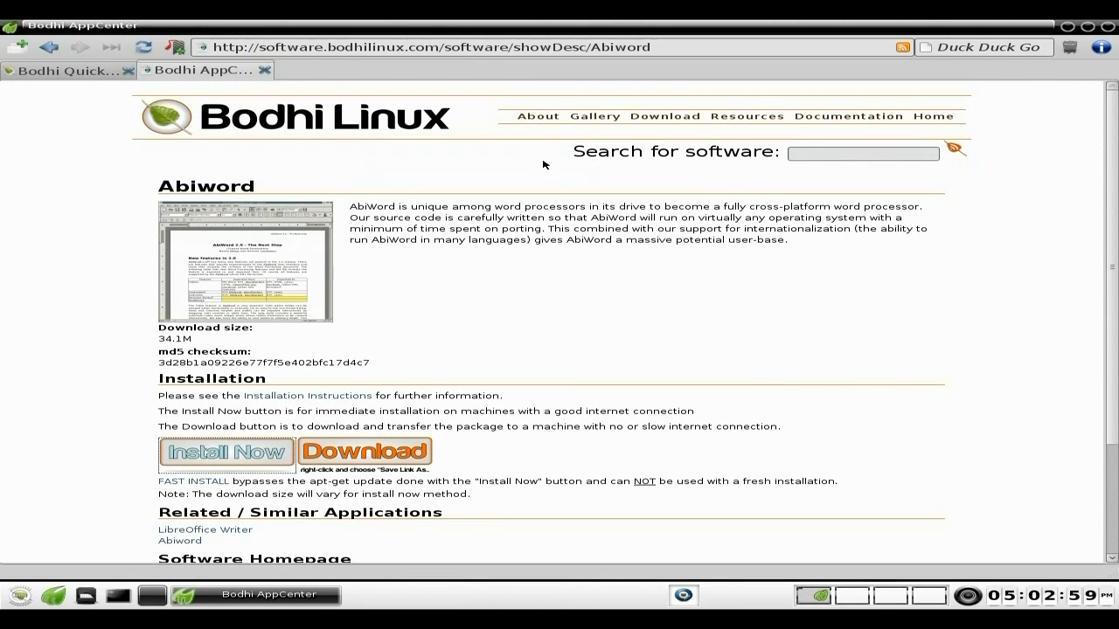
mouse_move(515, 351)
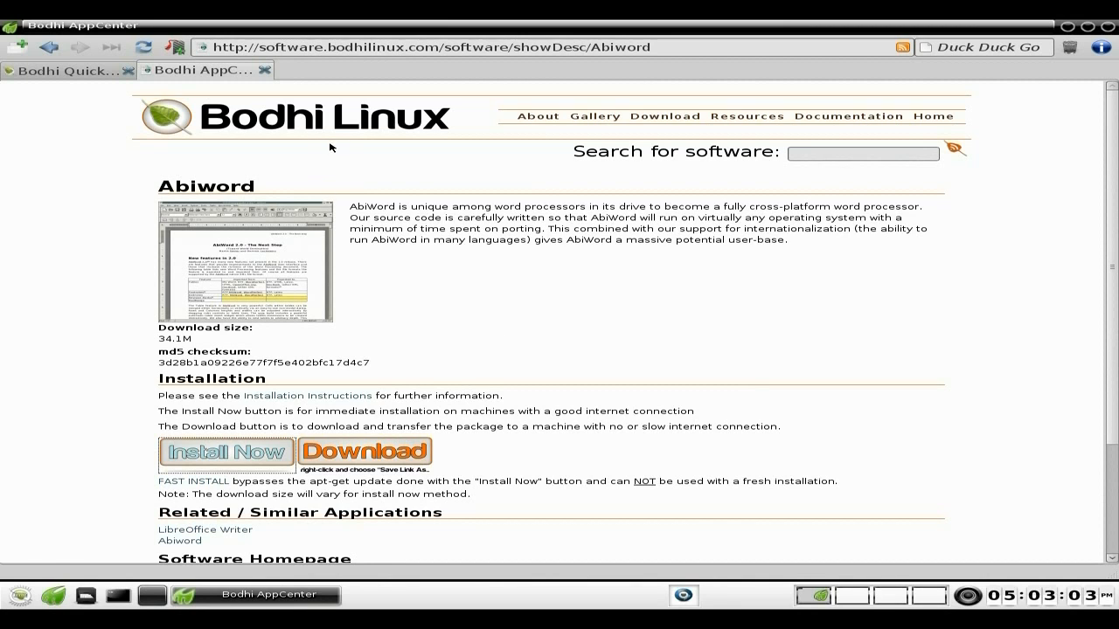
mouse_move(1064, 105)
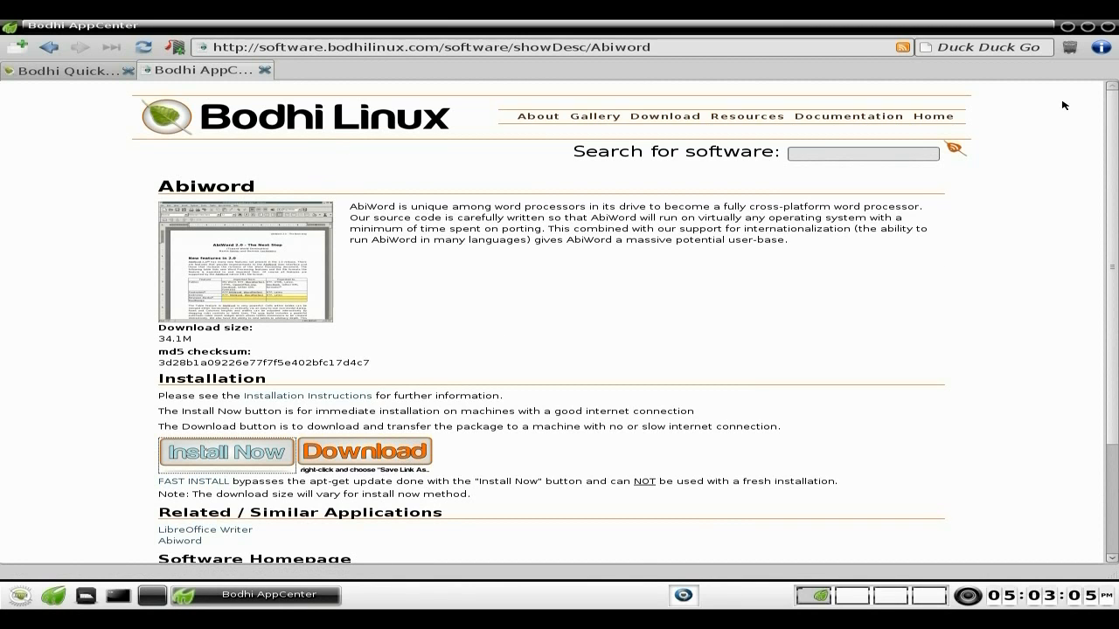
Approve the abiword package in the 'Install additional software?' dialog
left_click(225, 452)
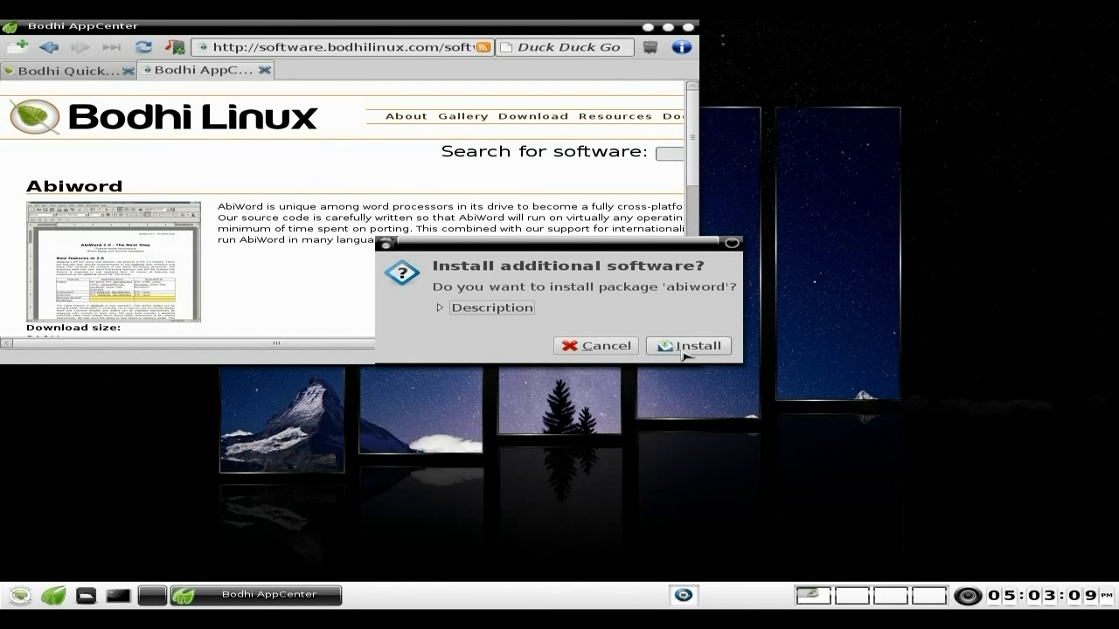
left_click(698, 346)
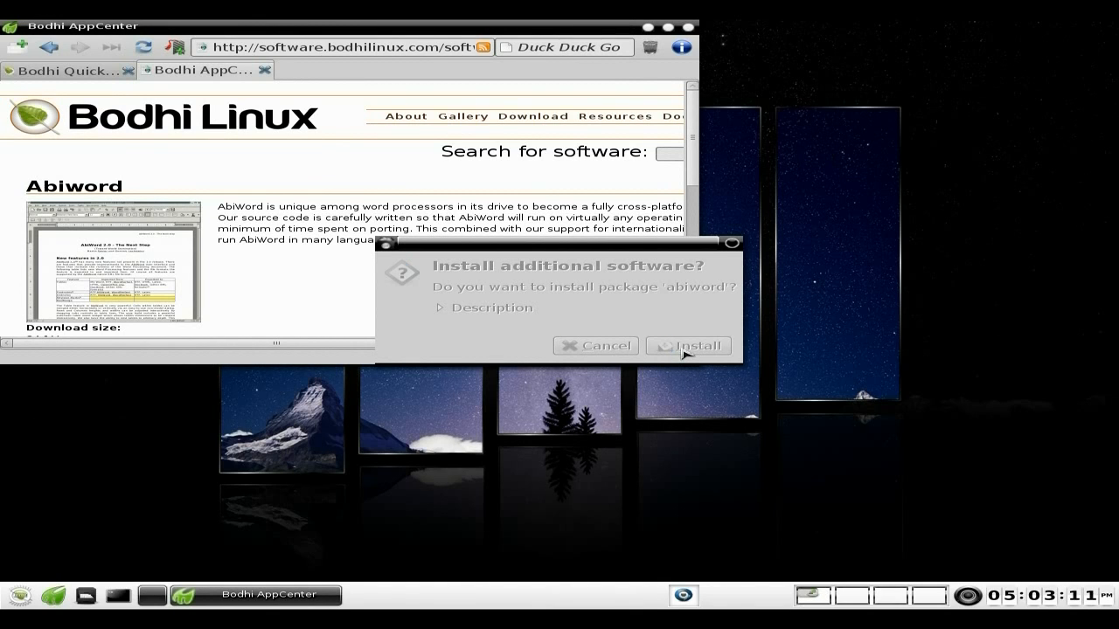
left_click(688, 345)
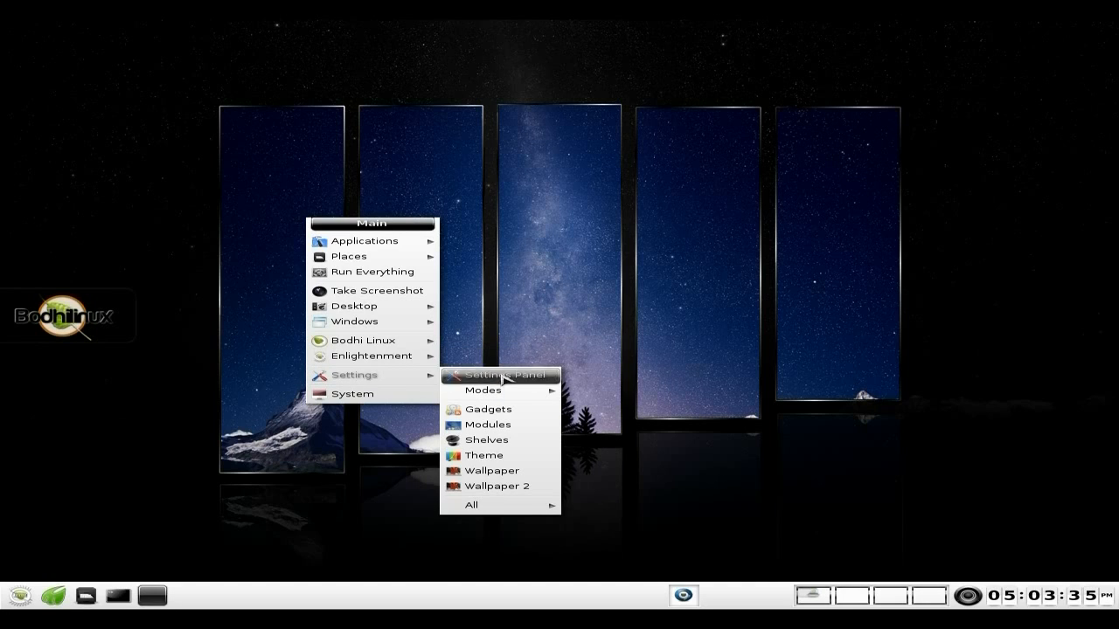
mouse_move(492, 416)
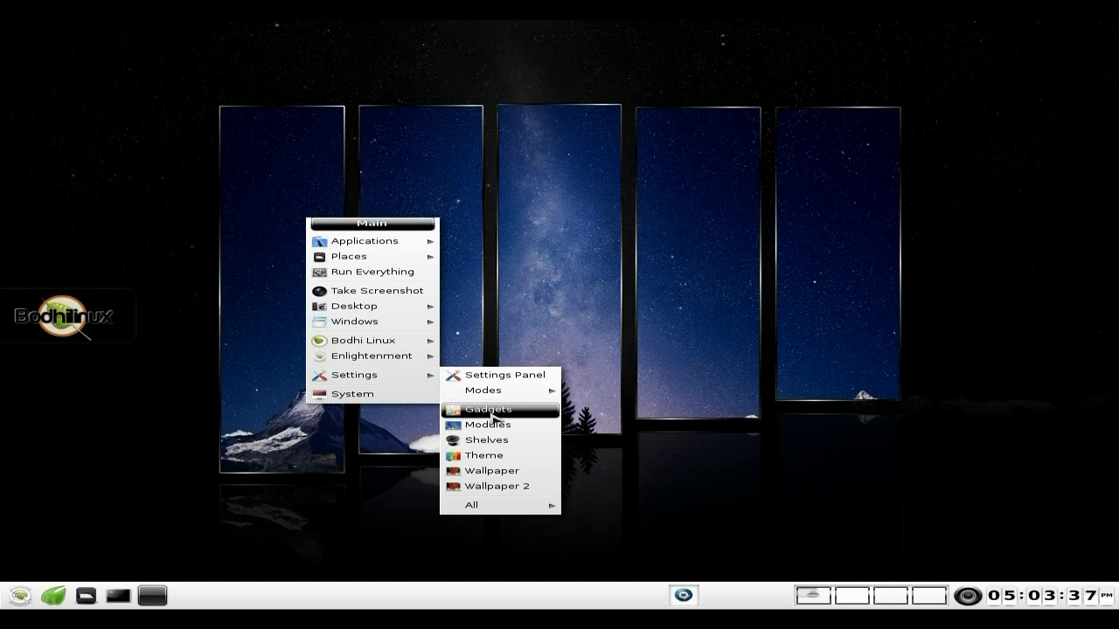
mouse_move(487, 440)
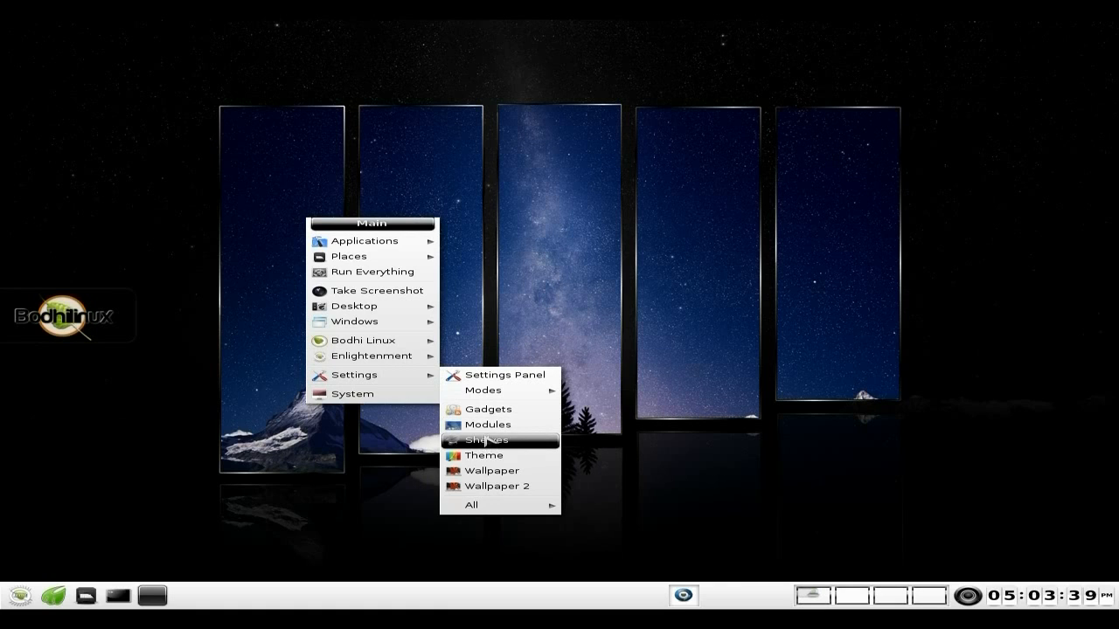
mouse_move(471, 505)
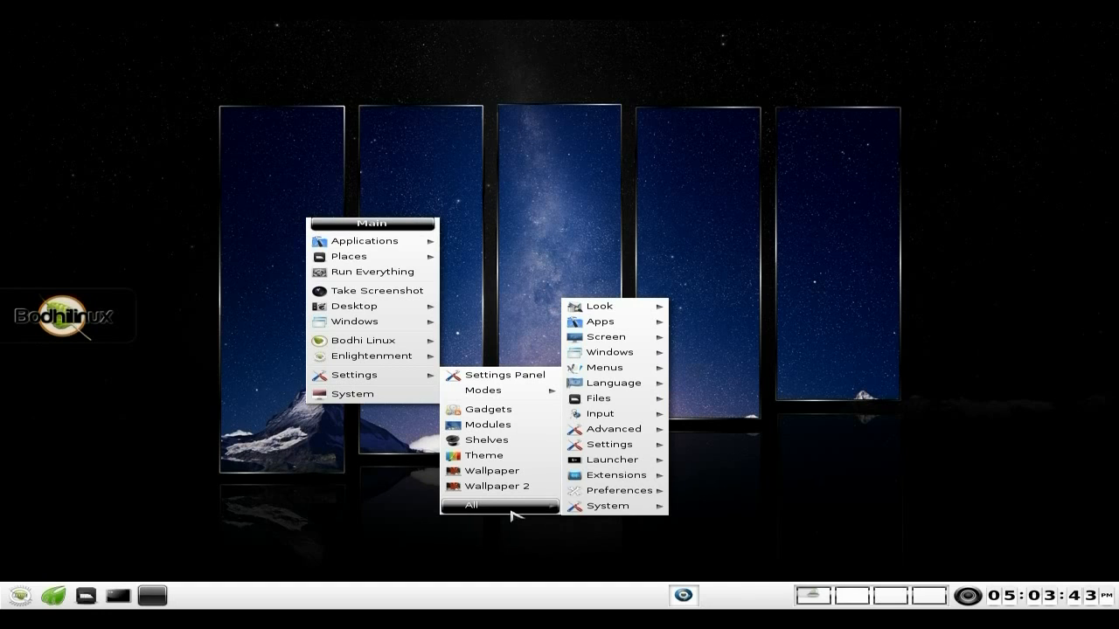
mouse_move(615, 491)
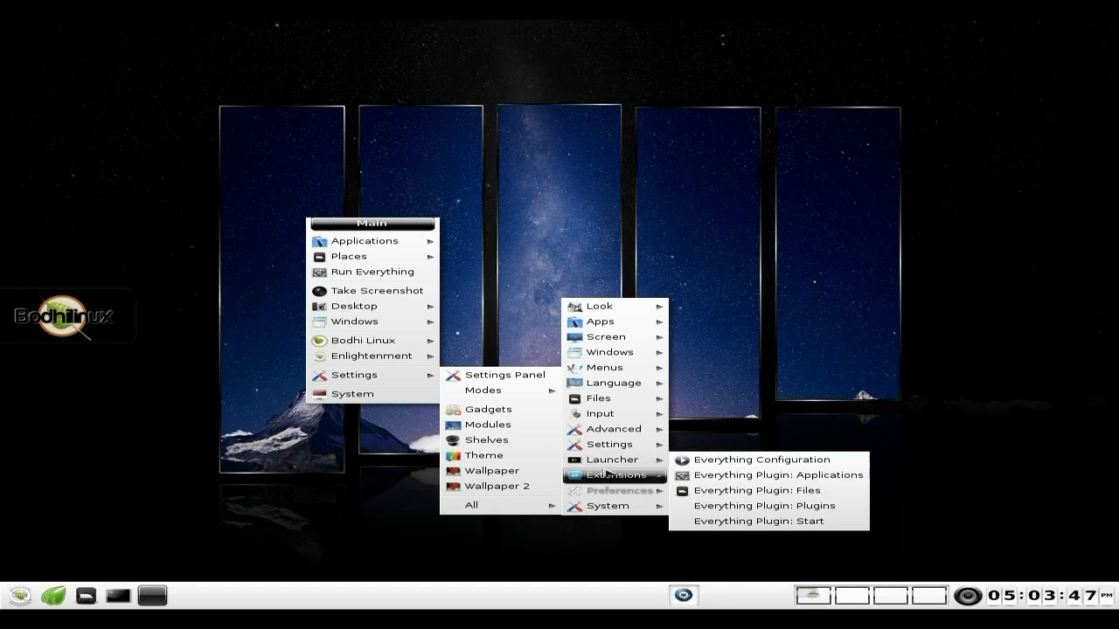
mouse_move(601, 414)
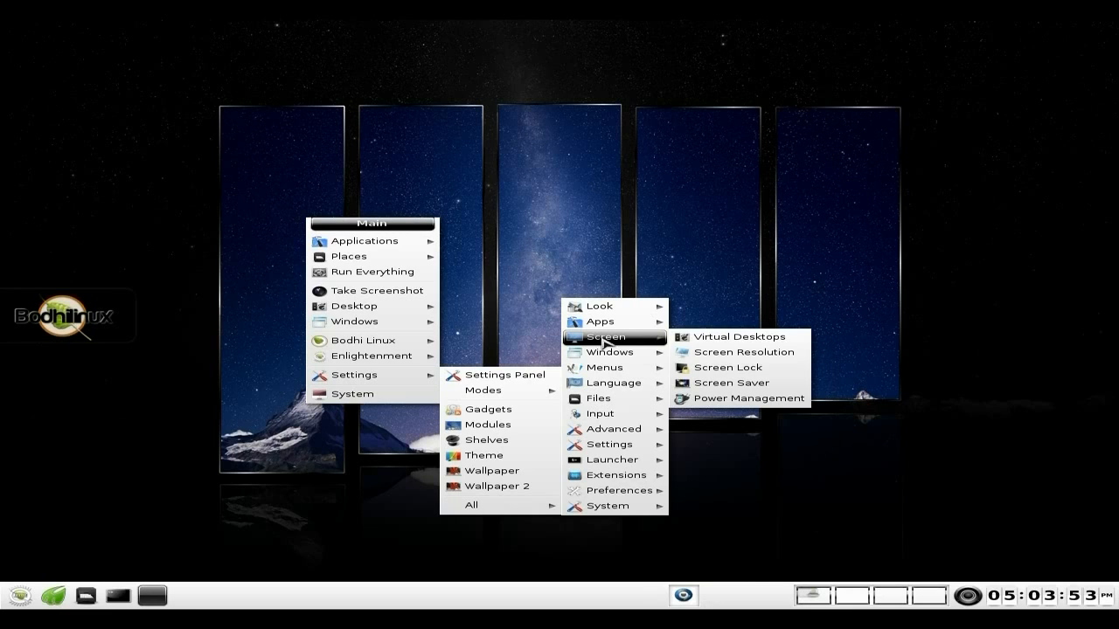
mouse_move(601, 322)
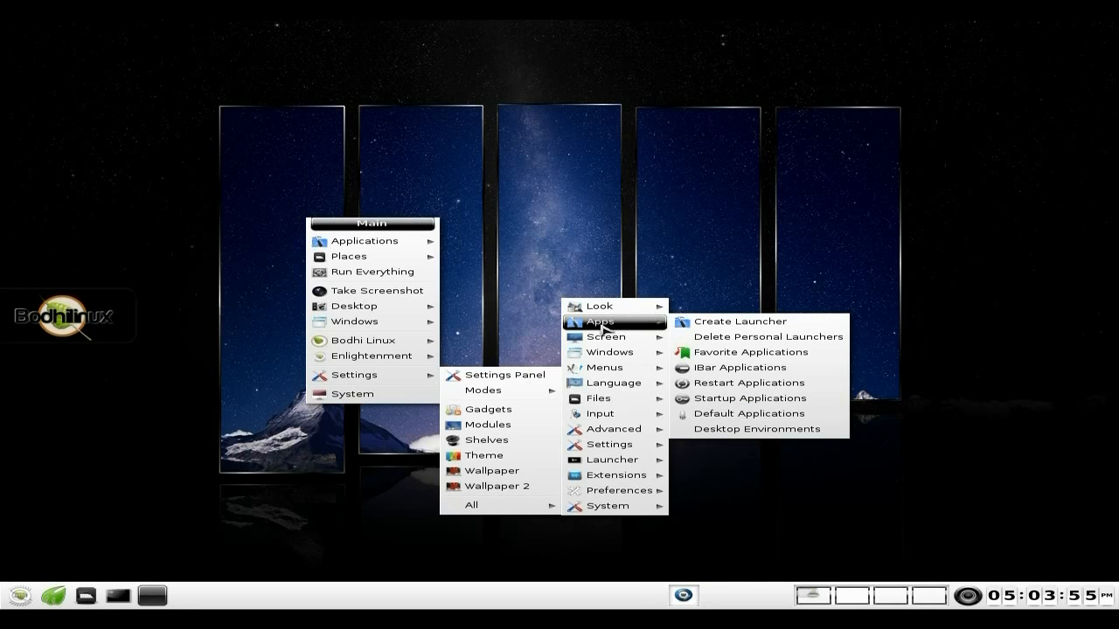
mouse_move(601, 307)
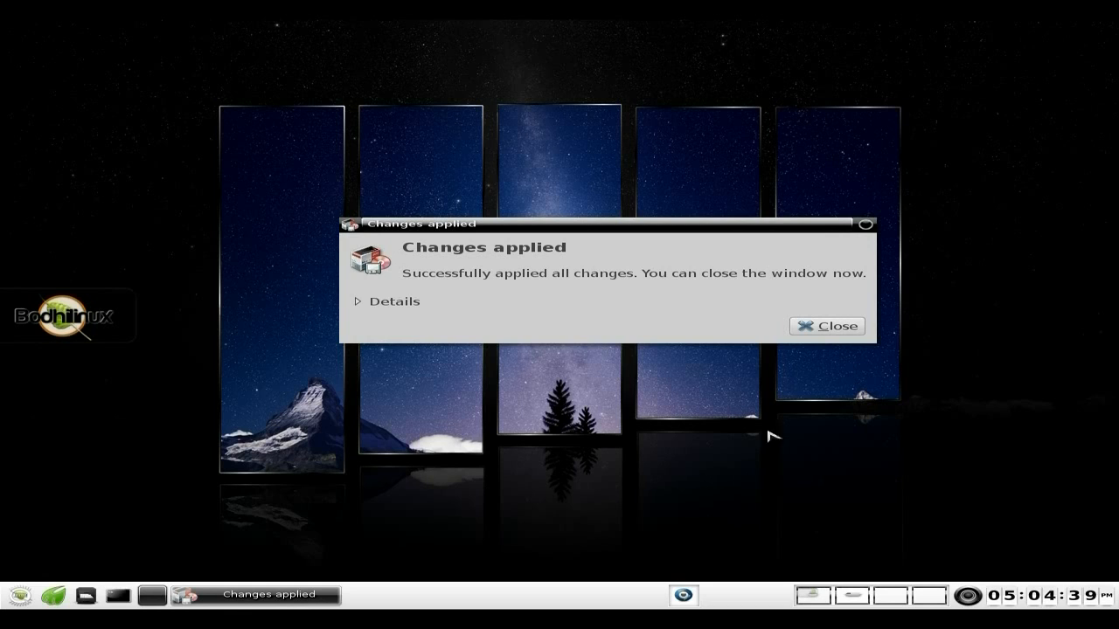
Close the 'Changes applied' notice once AbiWord finishes installing
left_click(827, 327)
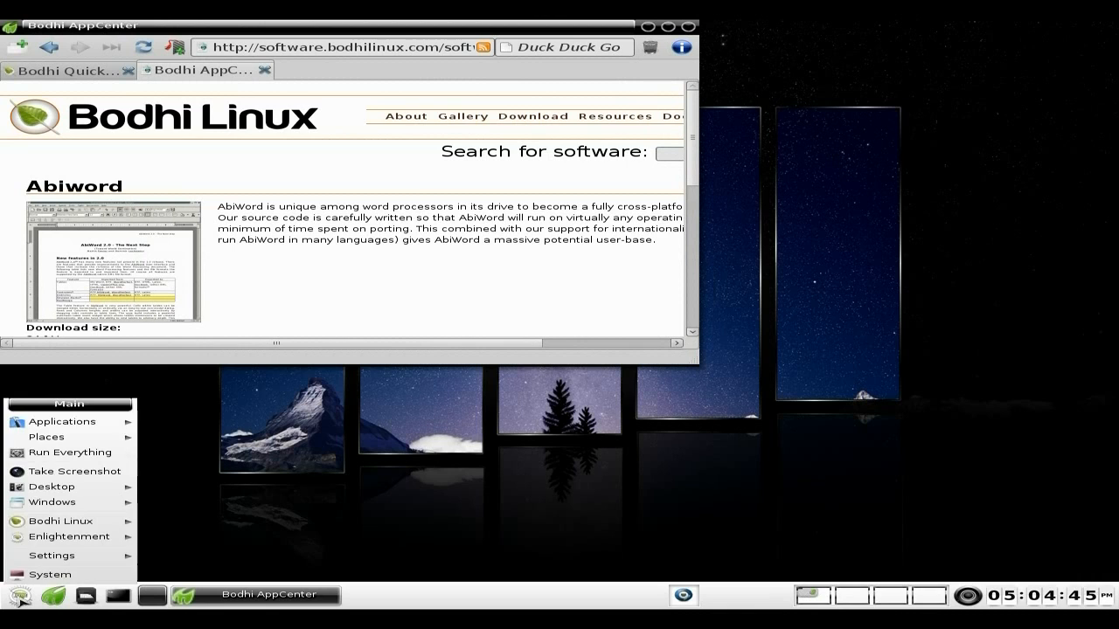
Launch AbiWord and show Help > About abiword, confirming version 2.8.6
left_click(63, 421)
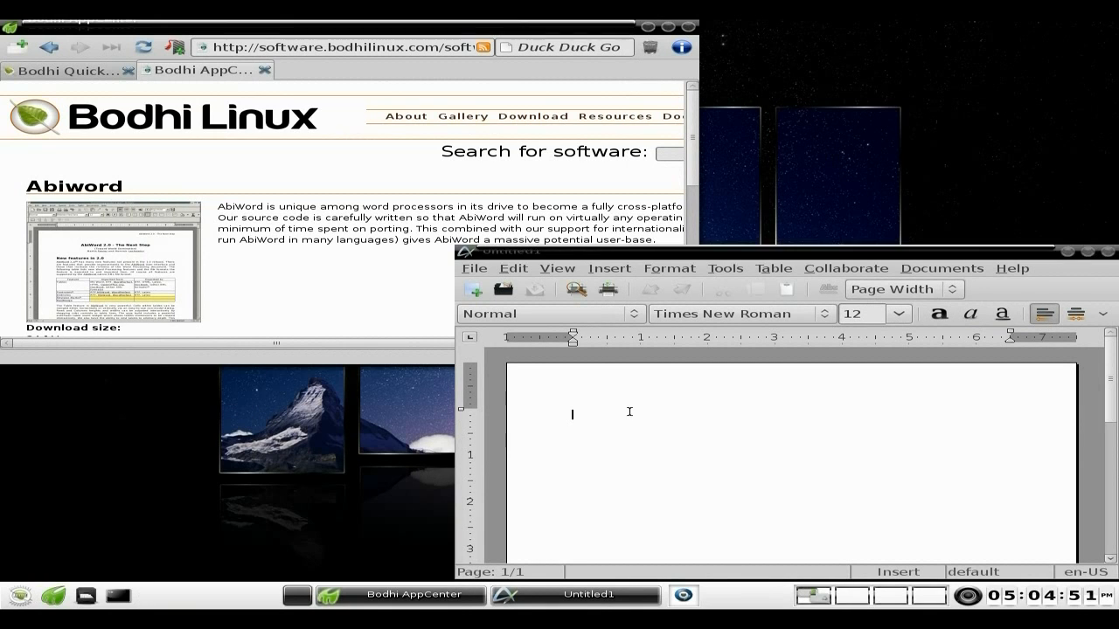
left_click(1011, 267)
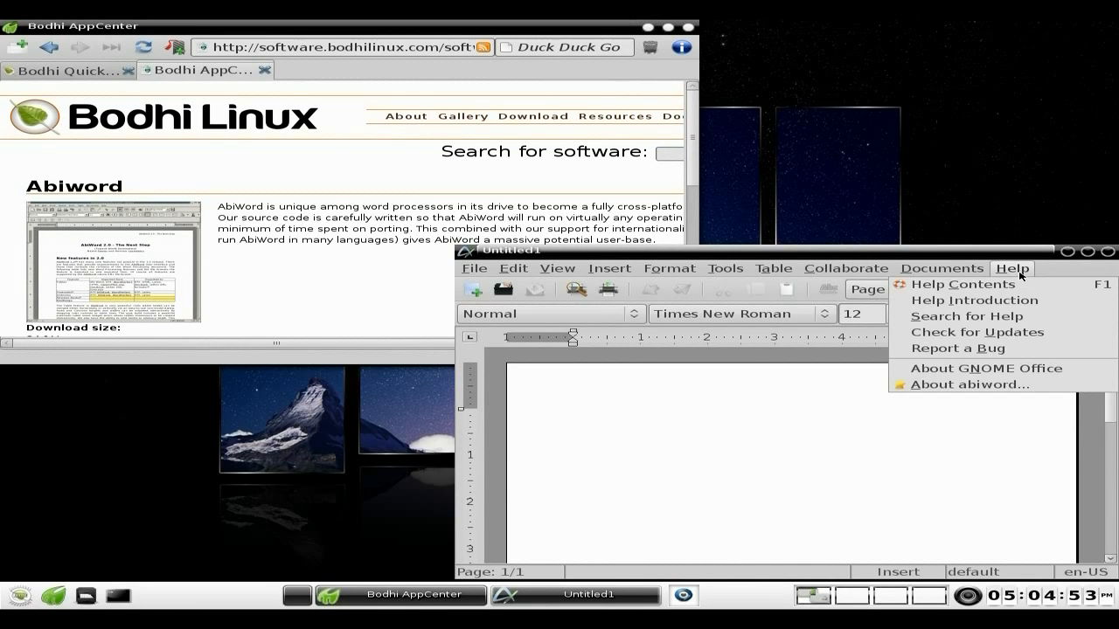
left_click(964, 384)
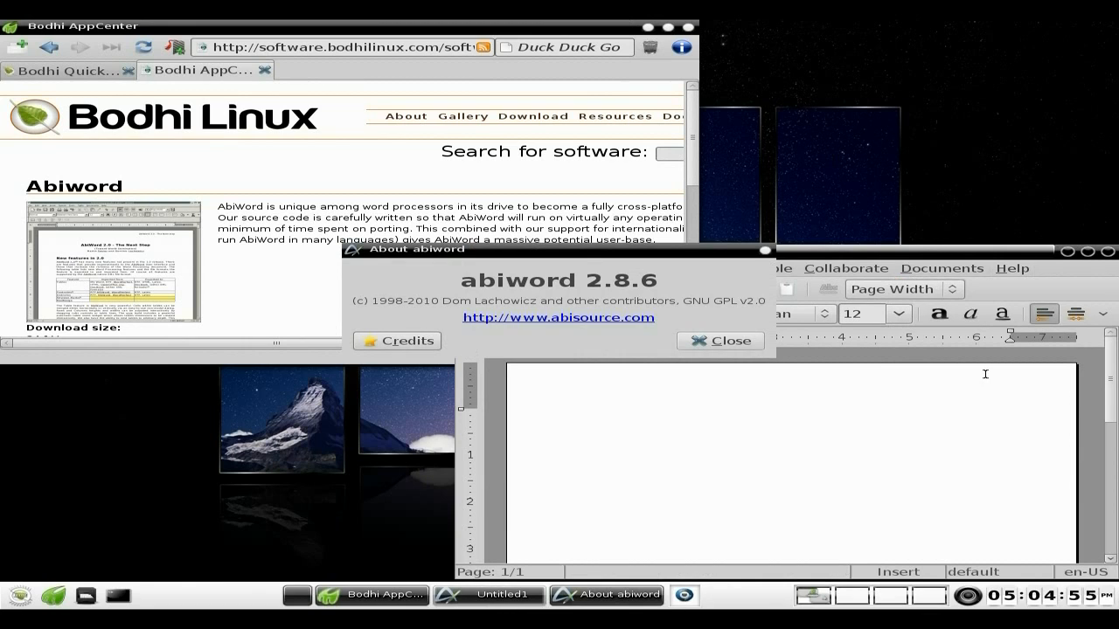
left_click(719, 341)
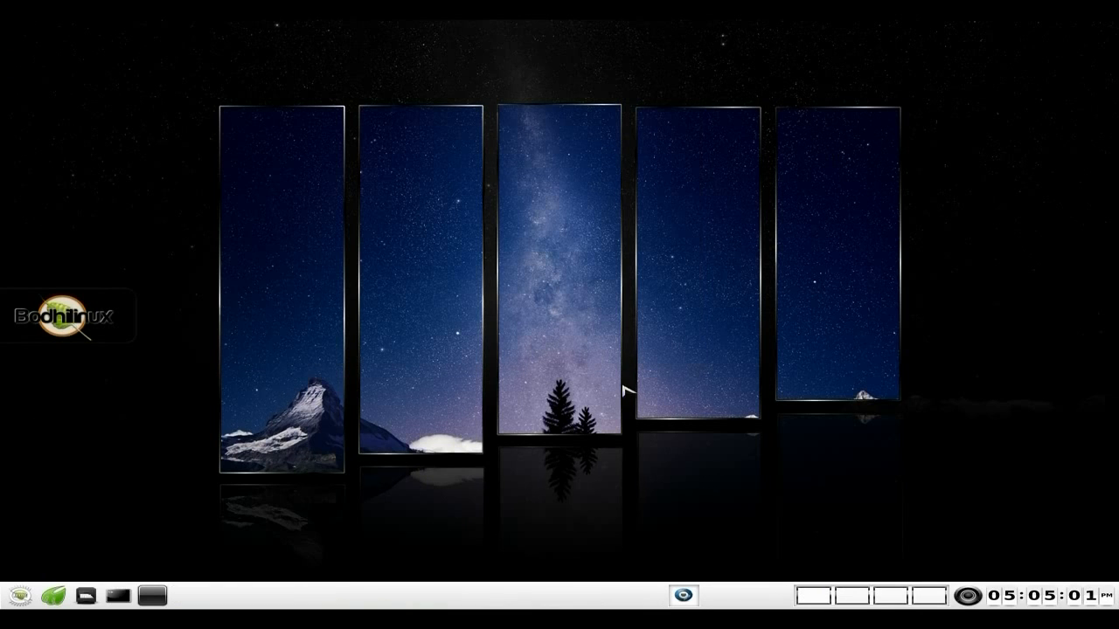
mouse_move(519, 222)
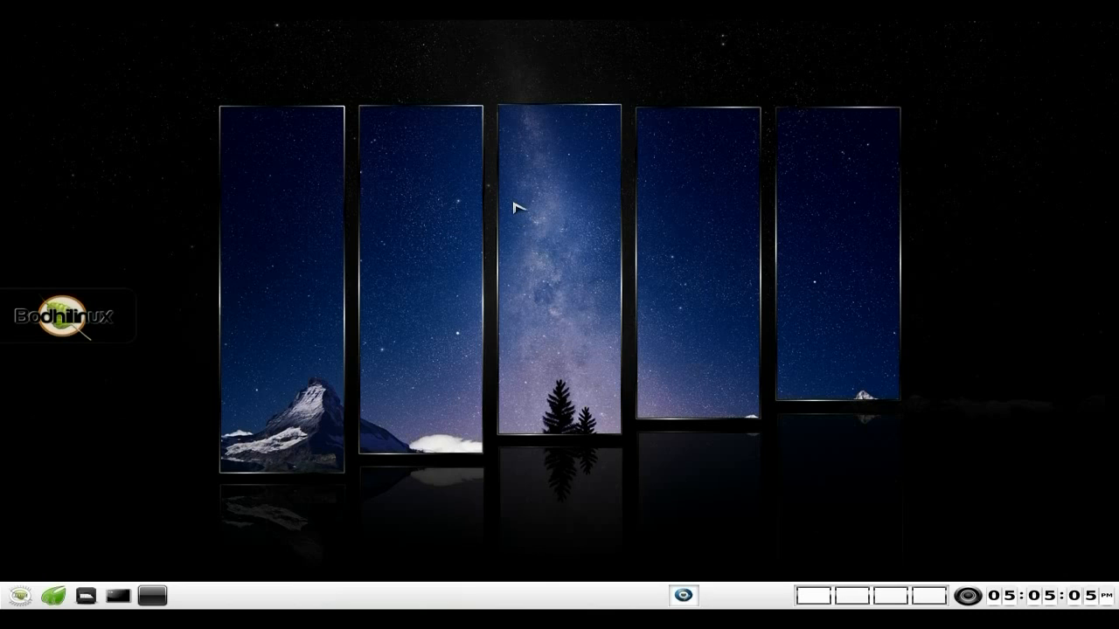
mouse_move(509, 203)
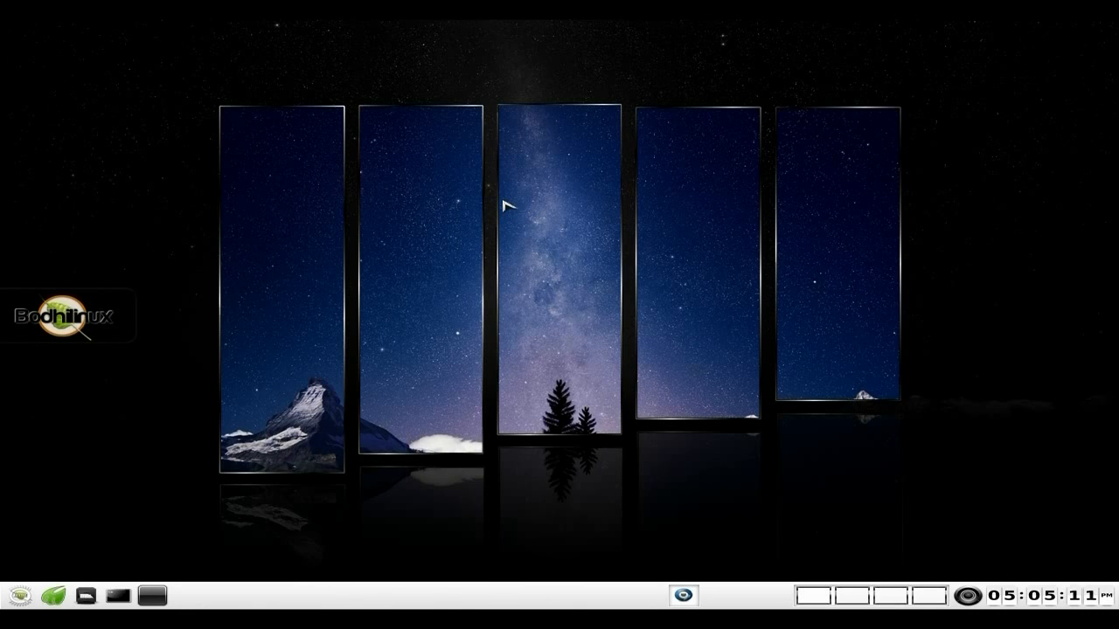
mouse_move(678, 313)
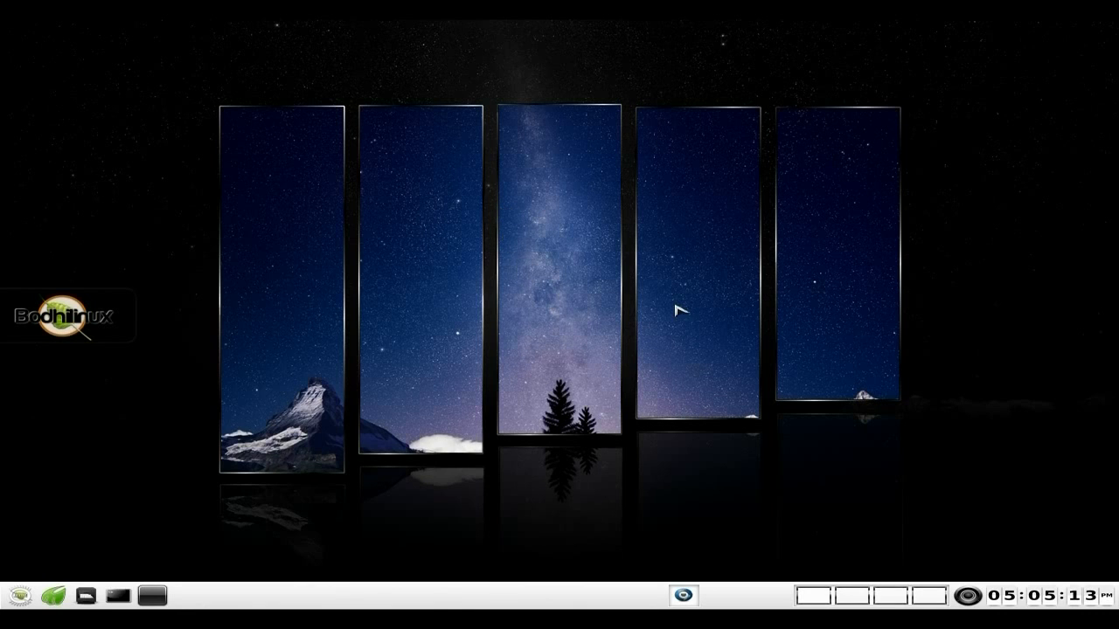